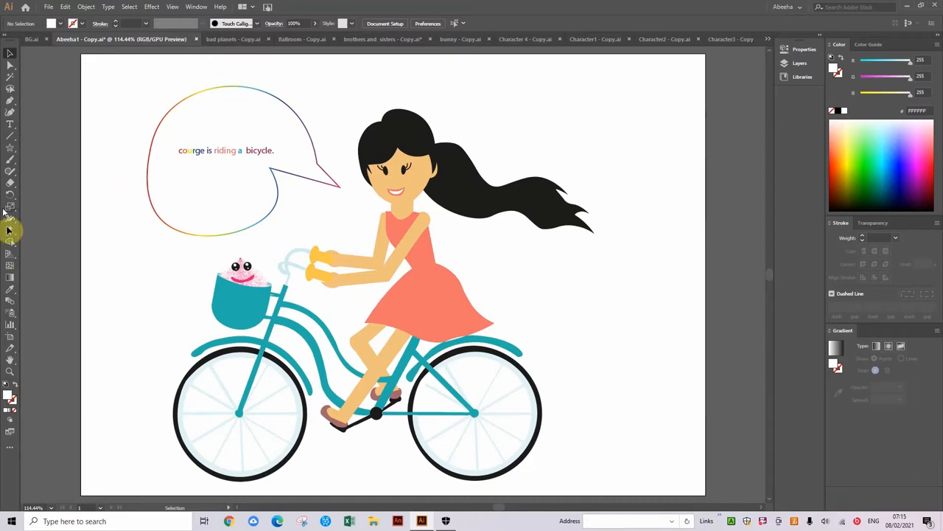
mouse_move(10, 165)
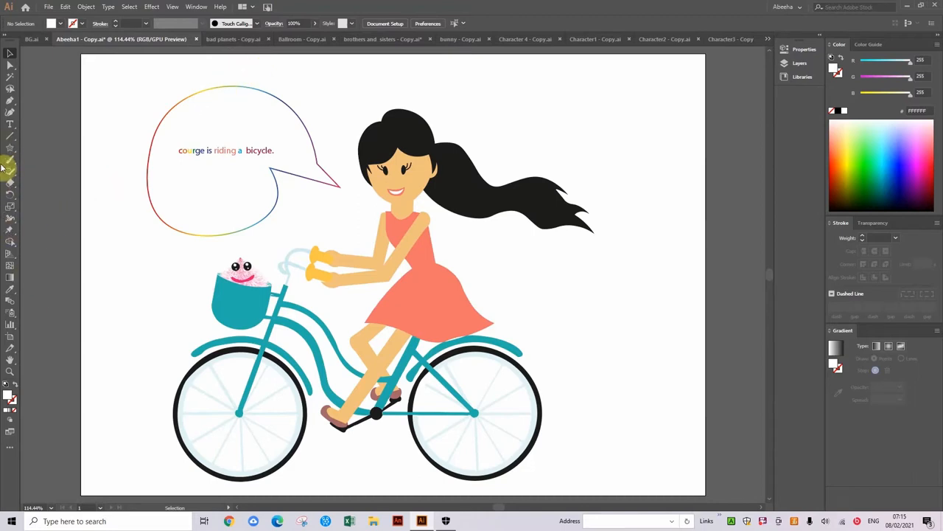
mouse_move(11, 162)
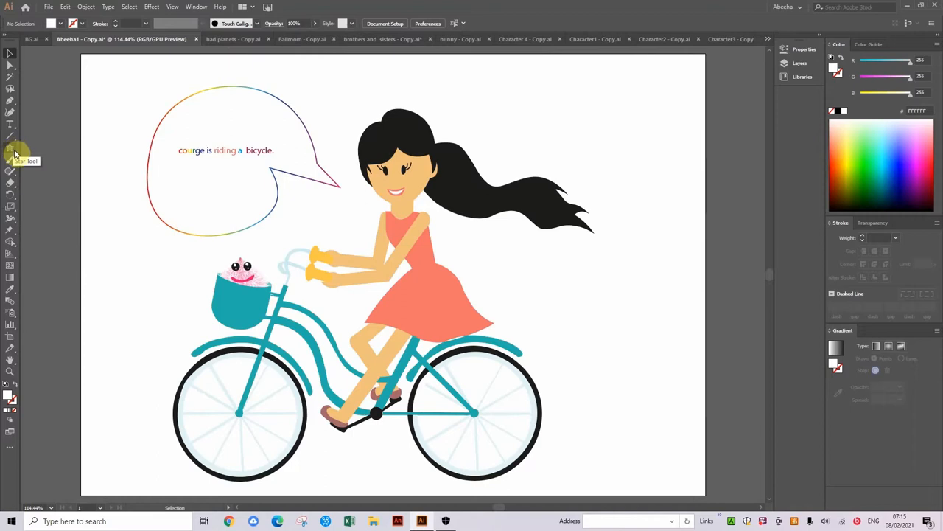
mouse_move(56, 171)
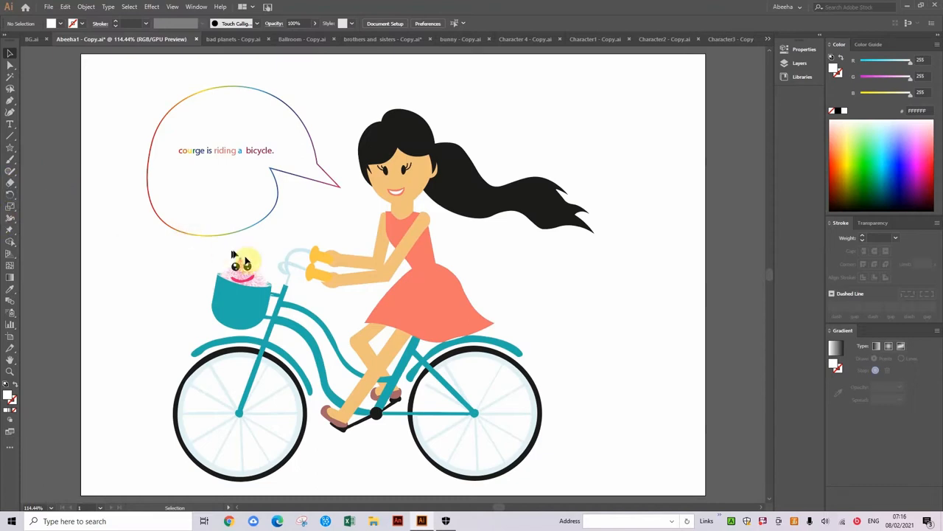
mouse_move(224, 193)
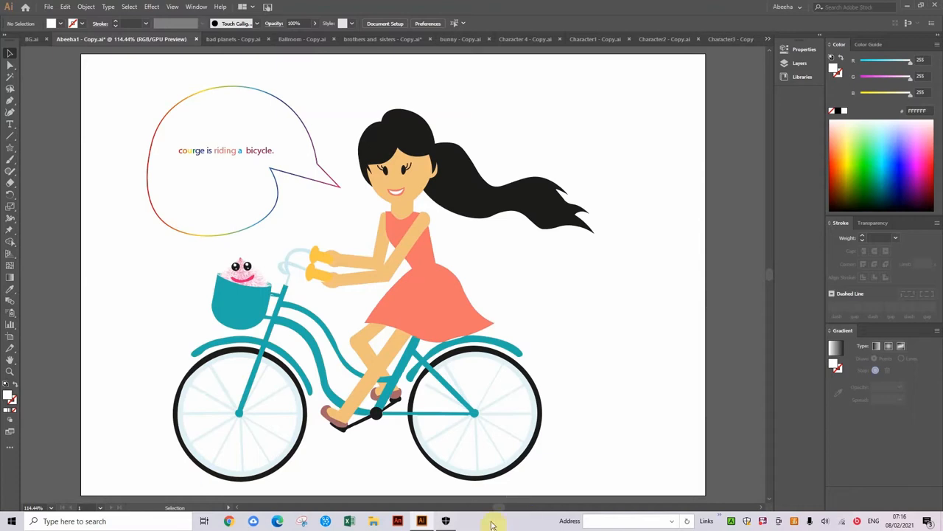
mouse_move(767, 6)
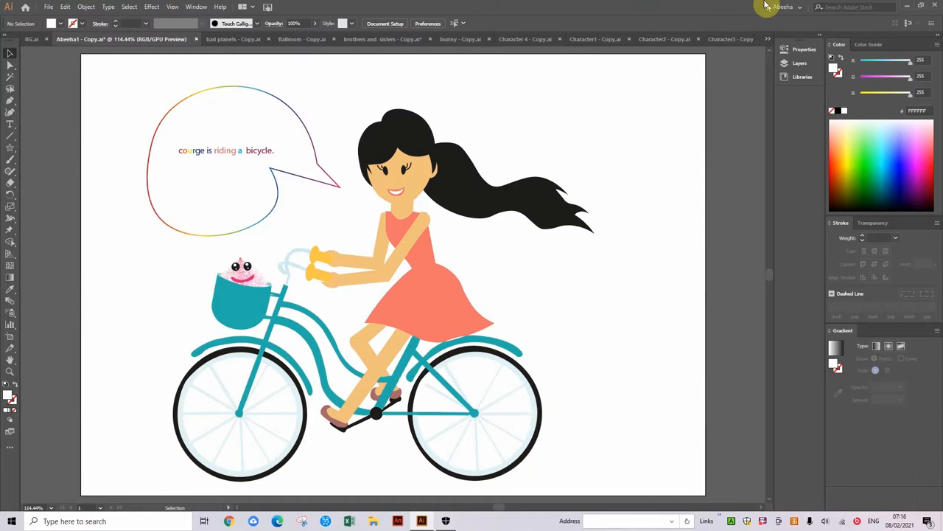
Step: Switch to the Ballroom - Copy.ai document showing the princess by the fireplace
left_click(799, 62)
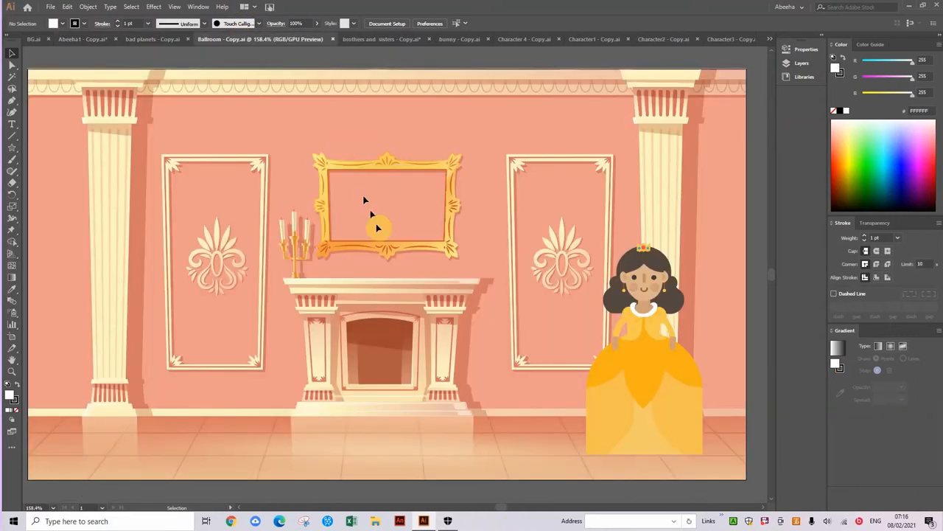
mouse_move(330, 234)
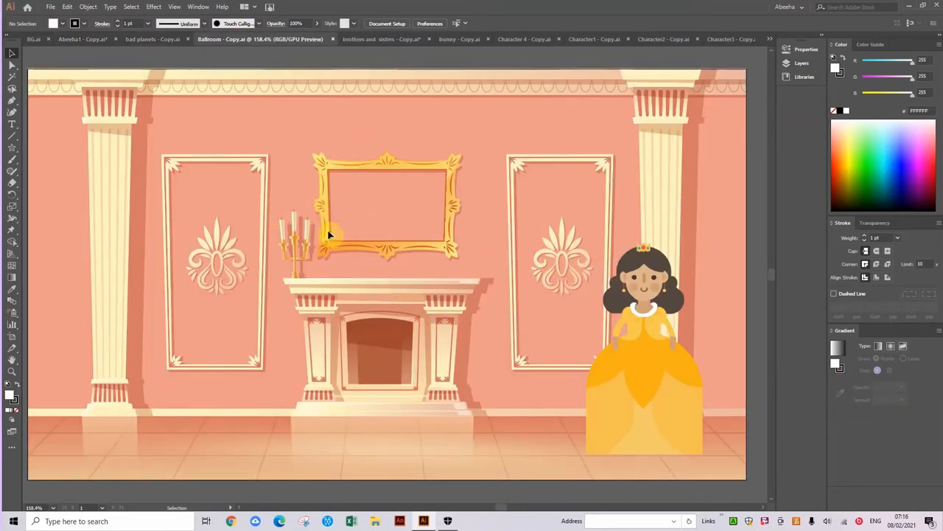
mouse_move(616, 361)
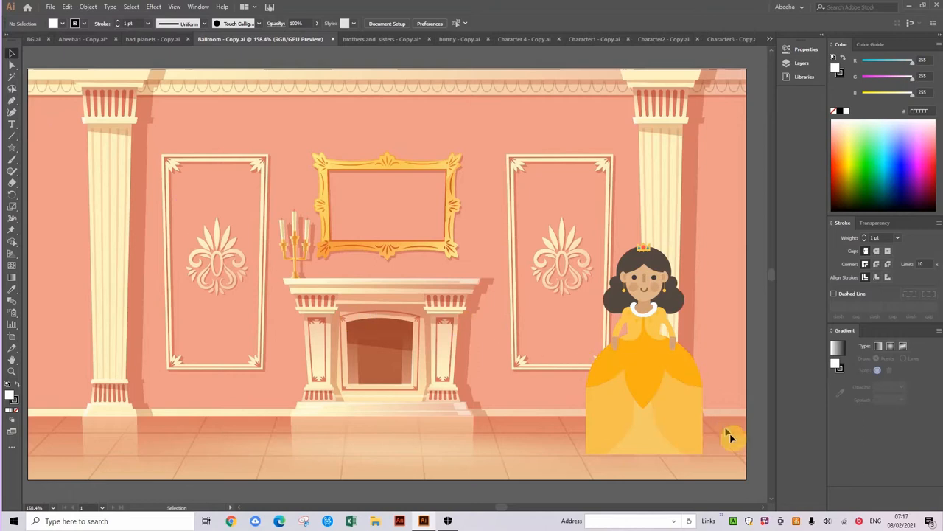
mouse_move(681, 407)
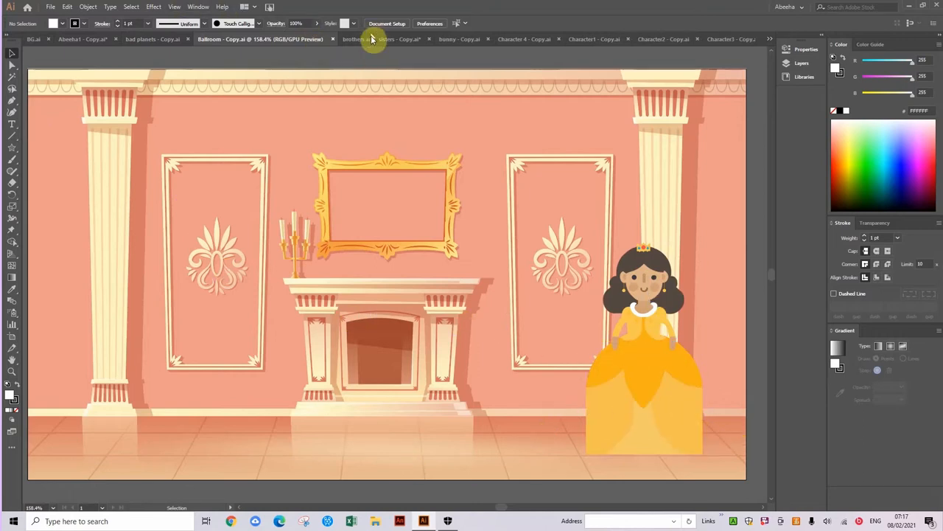
Step: Switch to the patchwork heart document, select its pieces and show their Properties
left_click(353, 39)
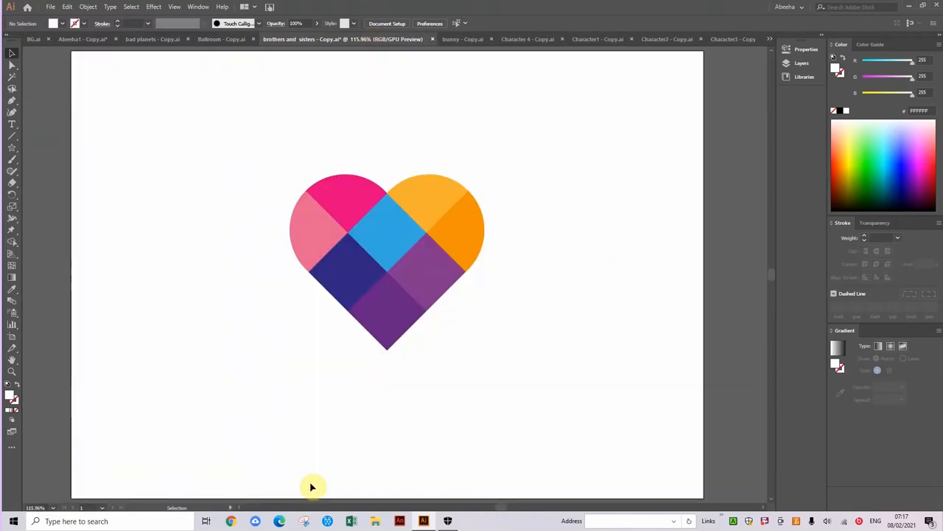
mouse_move(330, 156)
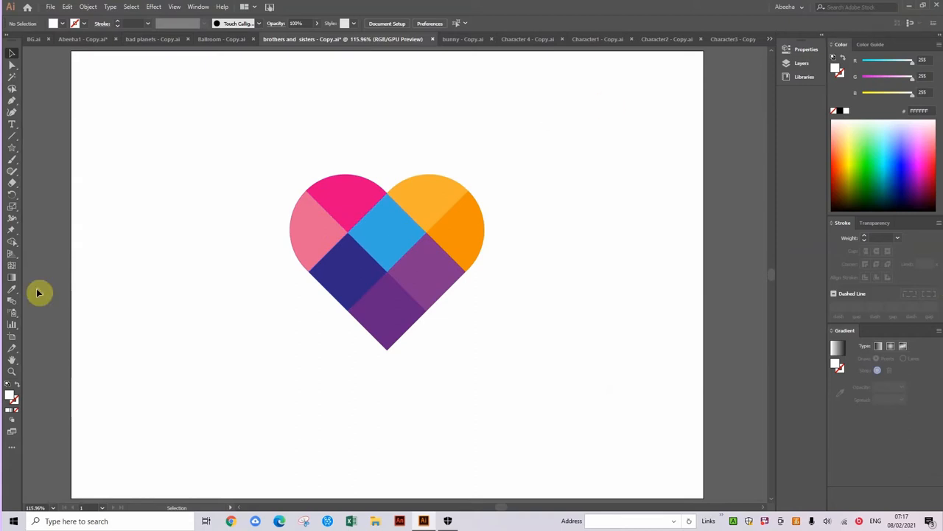
mouse_move(433, 198)
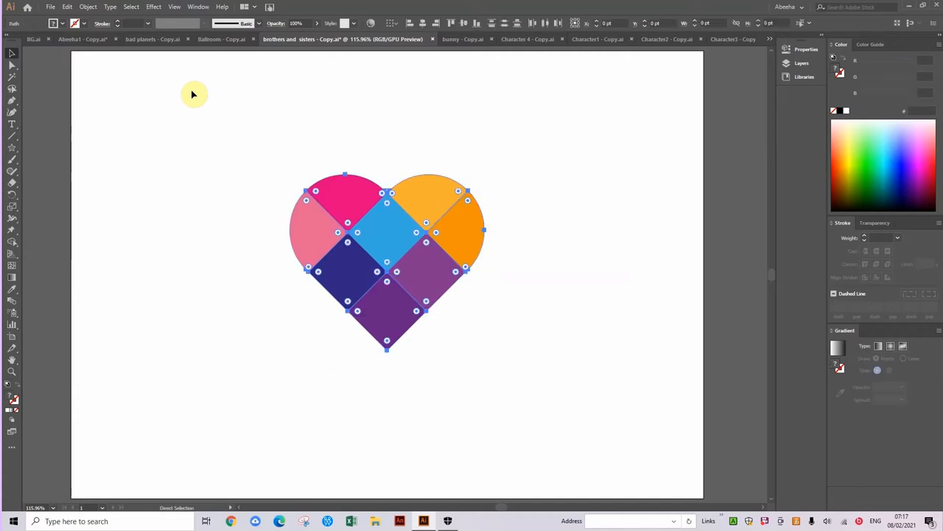
left_click(12, 53)
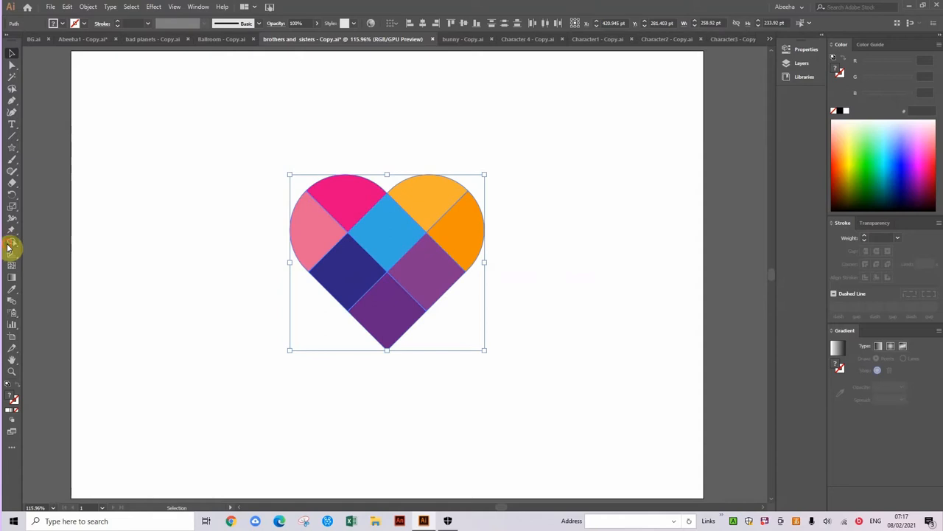
left_click(11, 241)
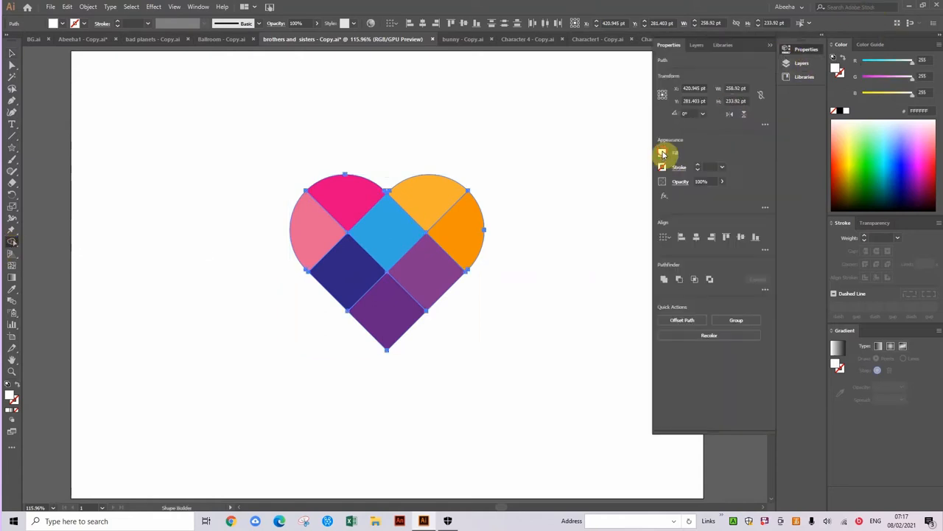
left_click(662, 152)
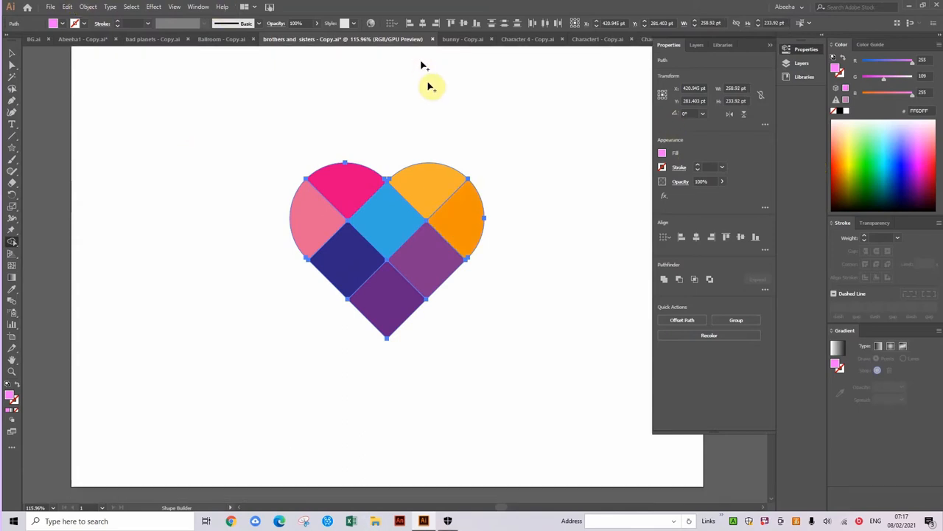
Step: Switch to the leaping bunny document on the pink background
left_click(463, 38)
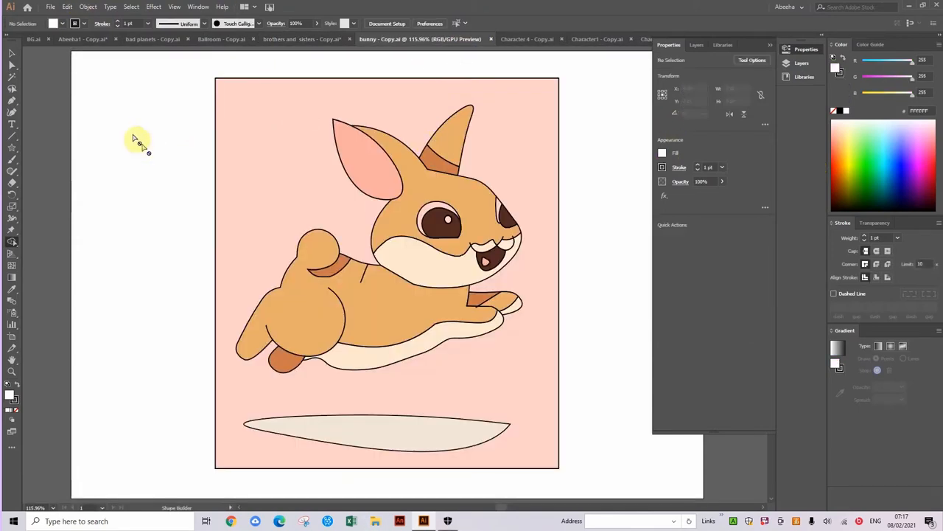
mouse_move(136, 248)
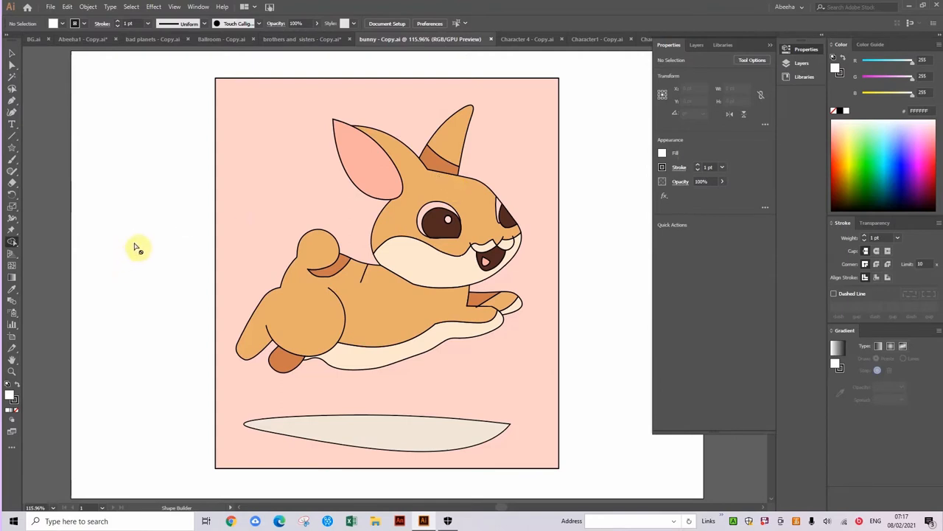
mouse_move(286, 230)
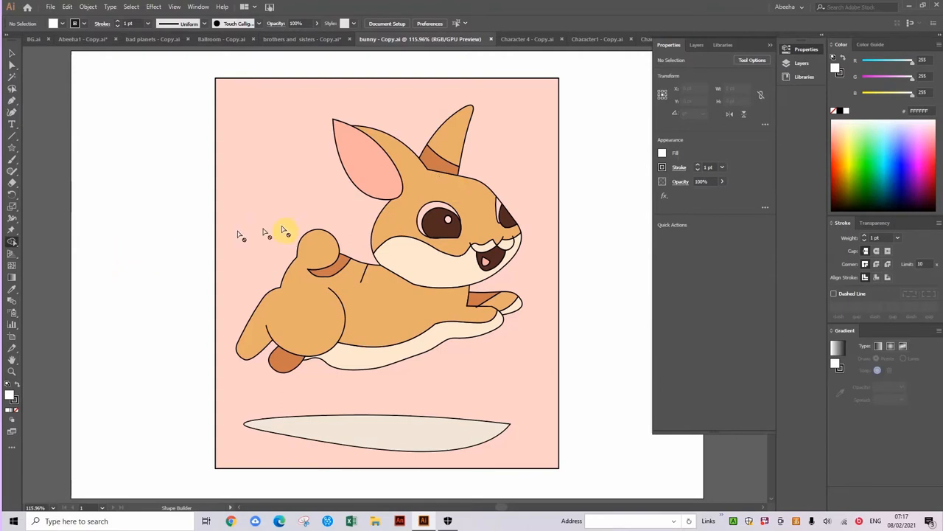
mouse_move(37, 253)
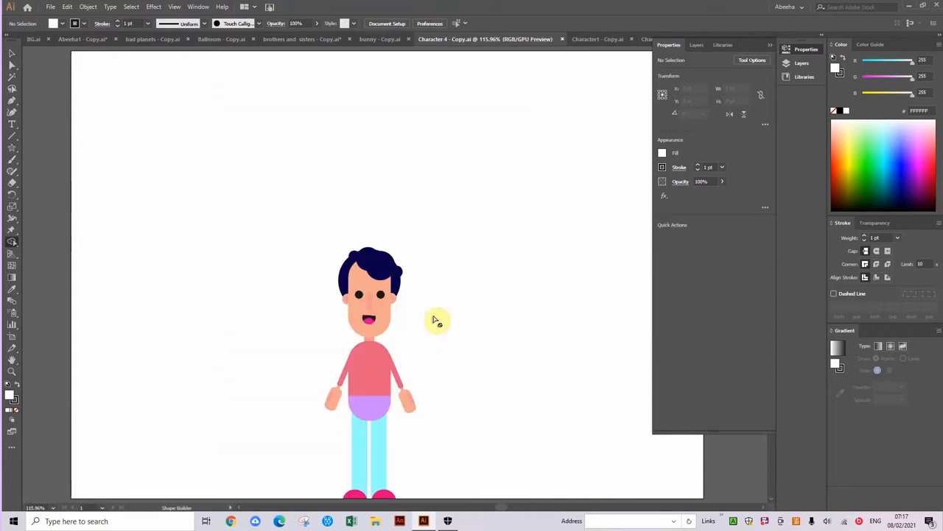
Step: Bring up the winter-hat character on the orange-to-pink gradient background
right_click(221, 292)
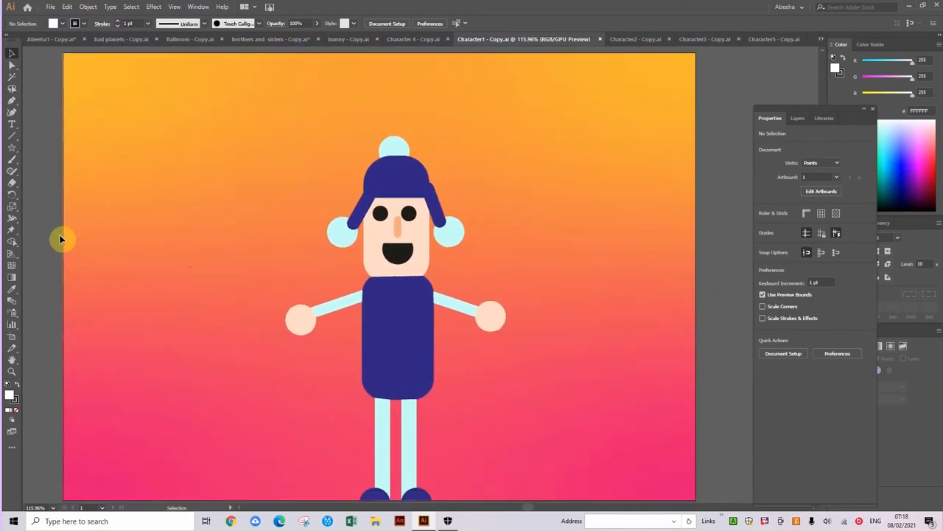
mouse_move(224, 168)
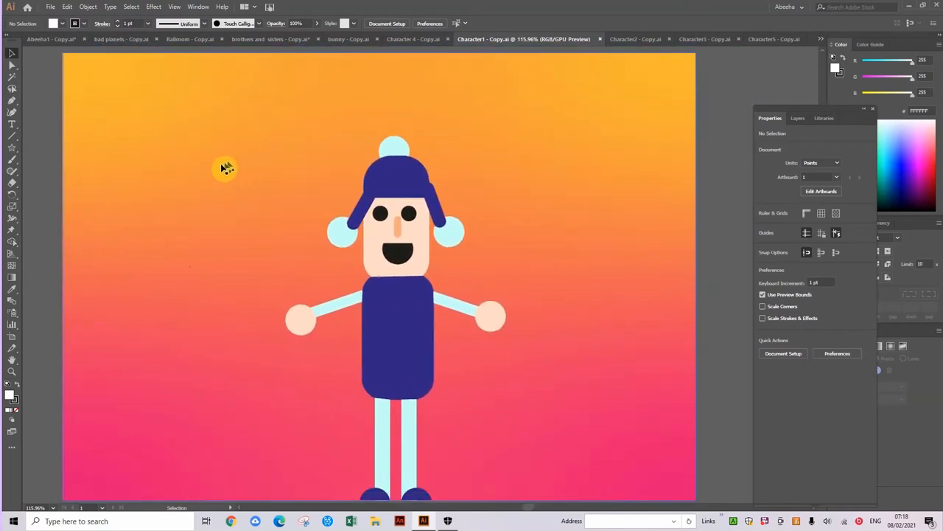
mouse_move(224, 168)
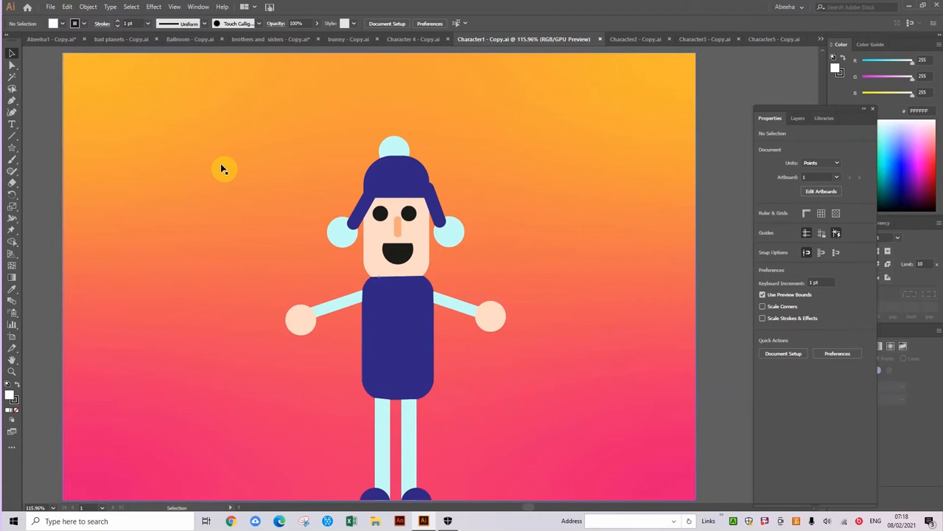
mouse_move(6, 309)
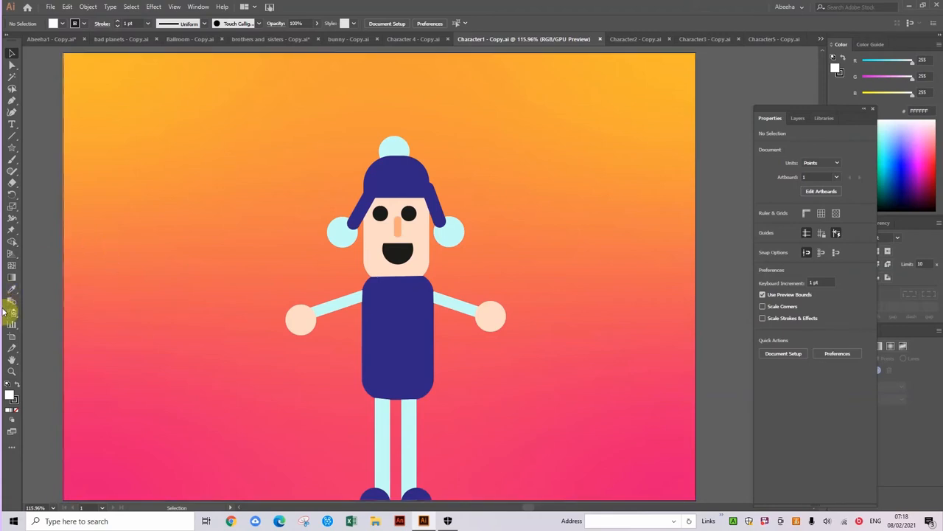
mouse_move(28, 277)
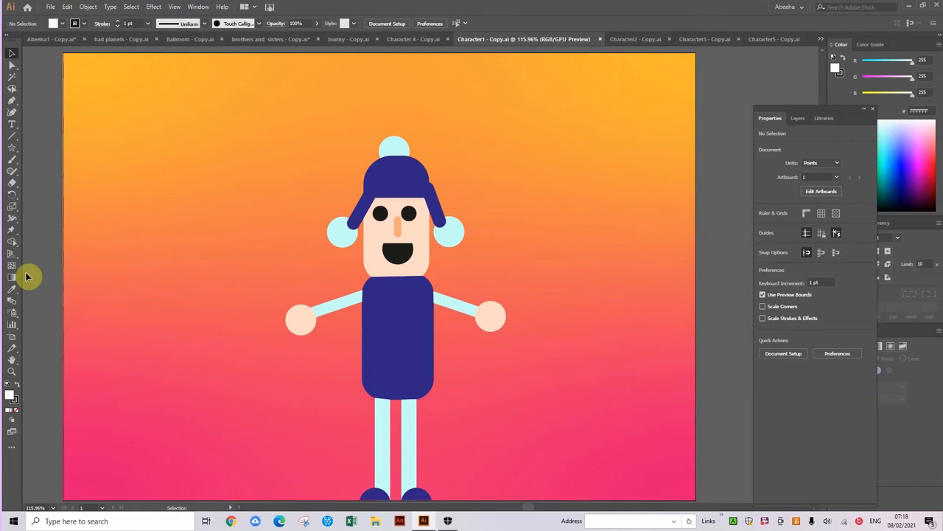
mouse_move(728, 179)
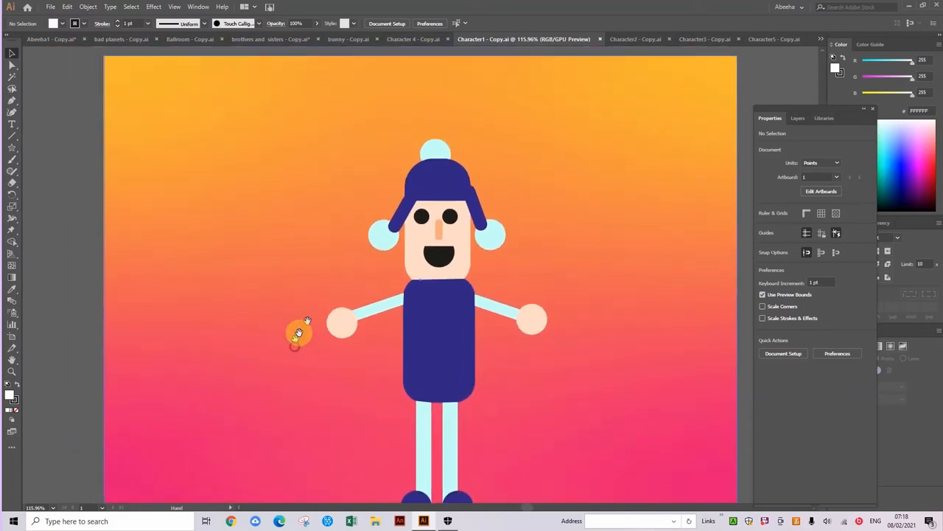
Step: Switch to the Character1 - Copy.ai document with the two matching purple-top figures
left_click(583, 38)
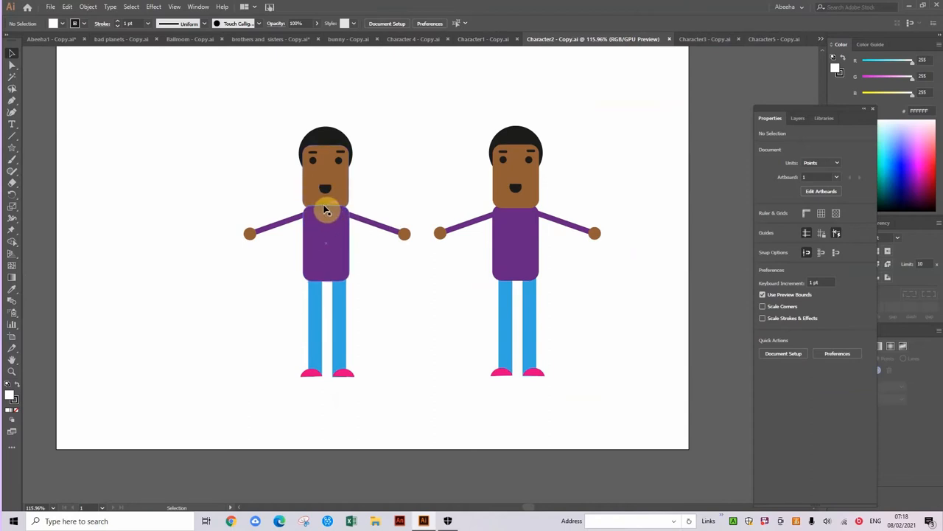
mouse_move(333, 190)
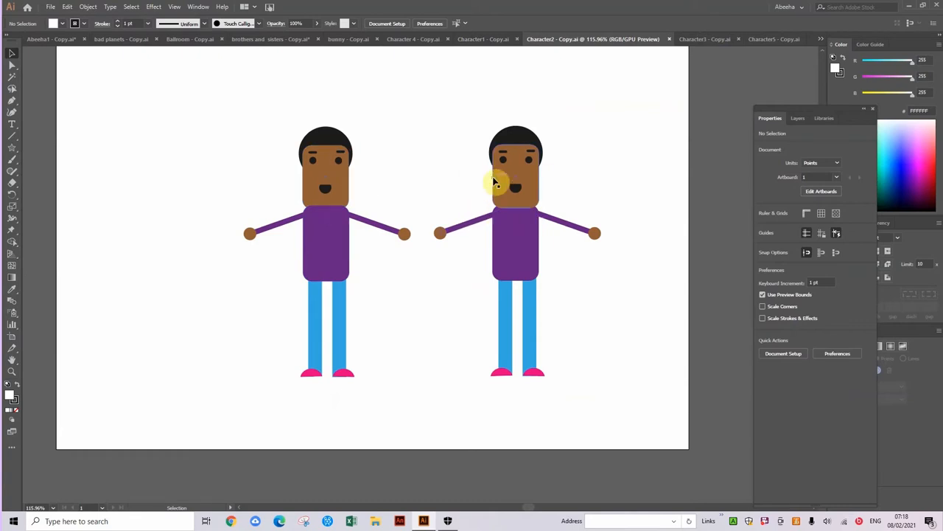
mouse_move(577, 224)
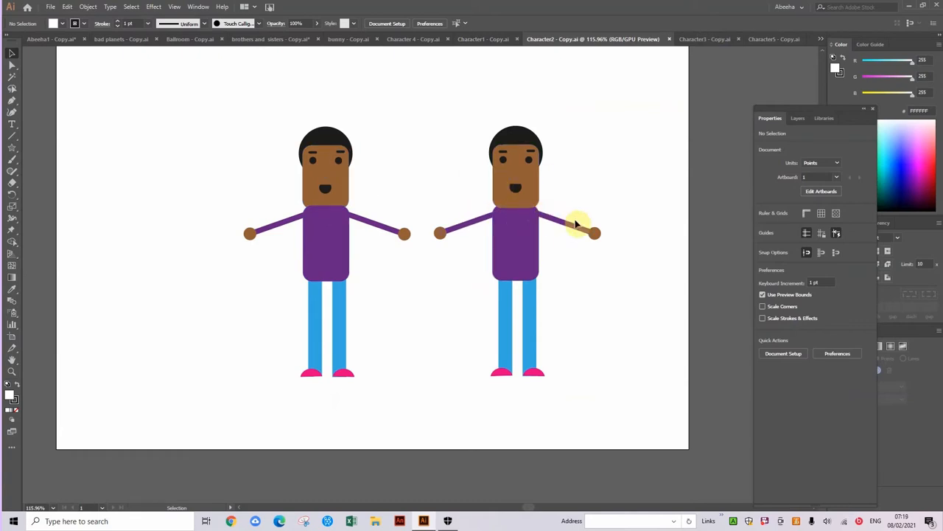
mouse_move(439, 239)
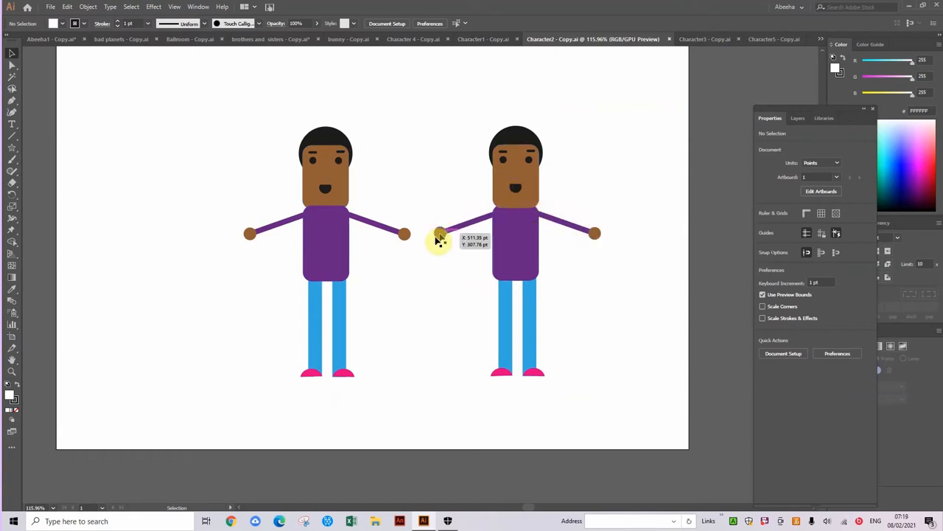
mouse_move(661, 79)
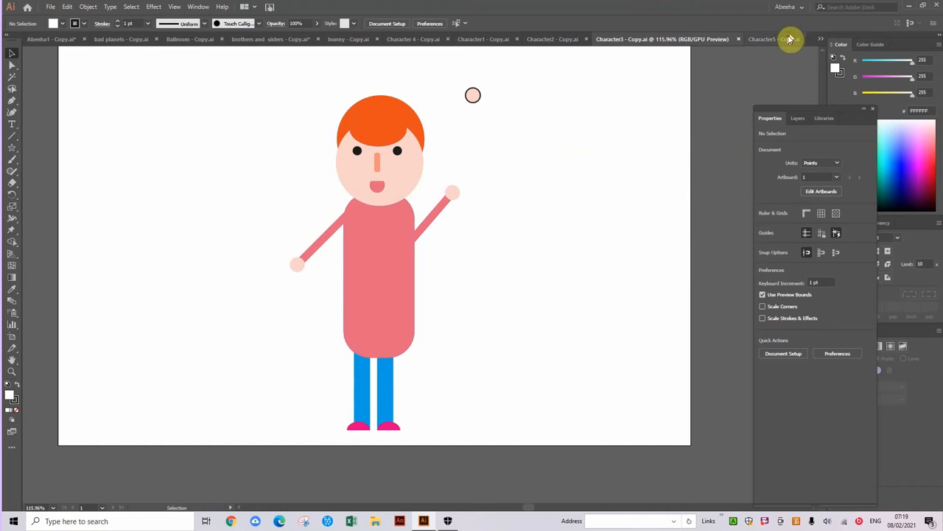
Step: Switch to the Character5 - Copy.ai document with the two pink-top figures
left_click(763, 39)
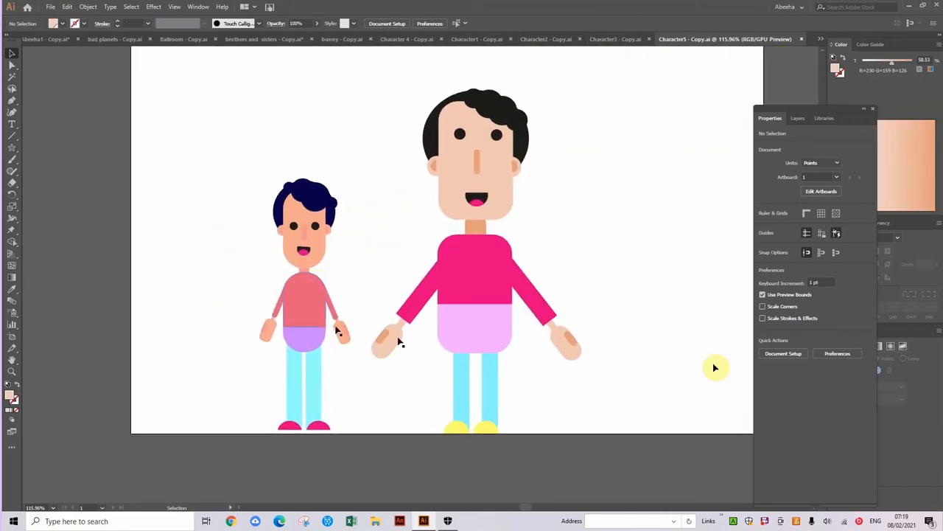
mouse_move(525, 372)
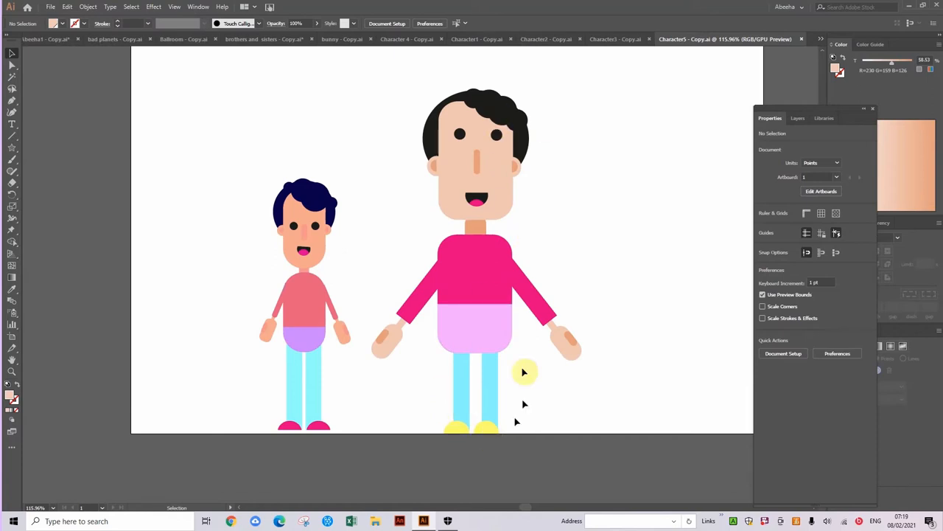
mouse_move(383, 359)
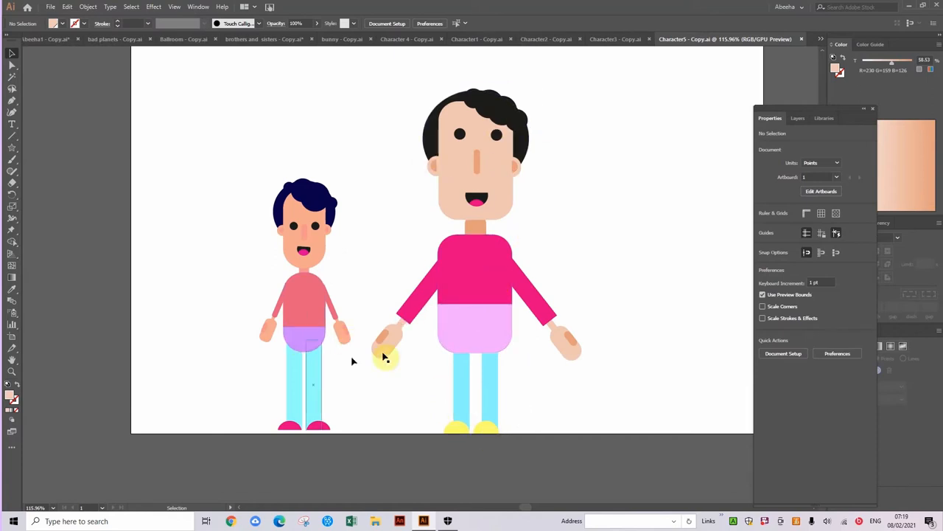
mouse_move(310, 342)
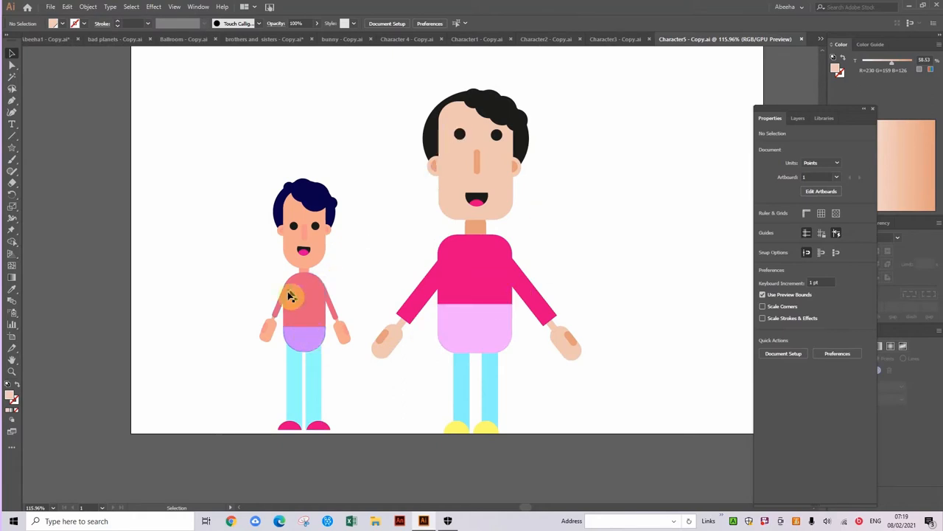
mouse_move(631, 144)
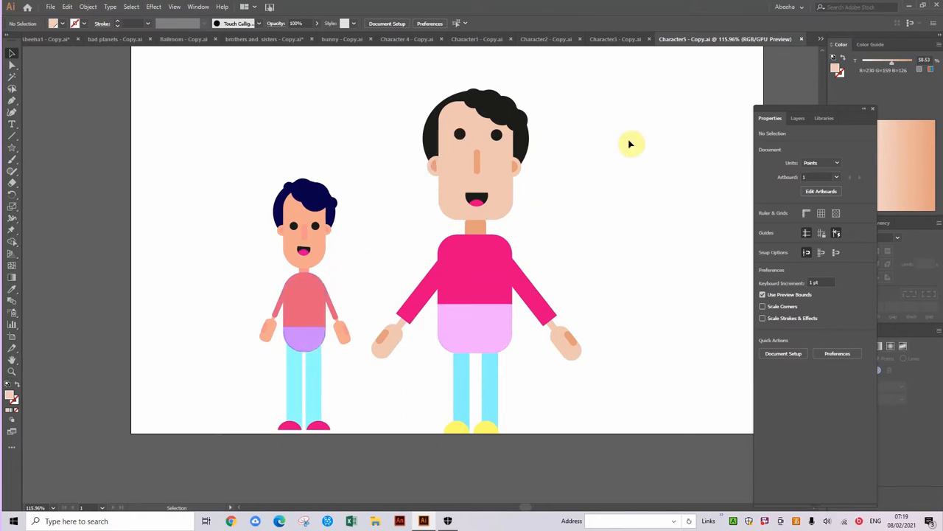
mouse_move(605, 336)
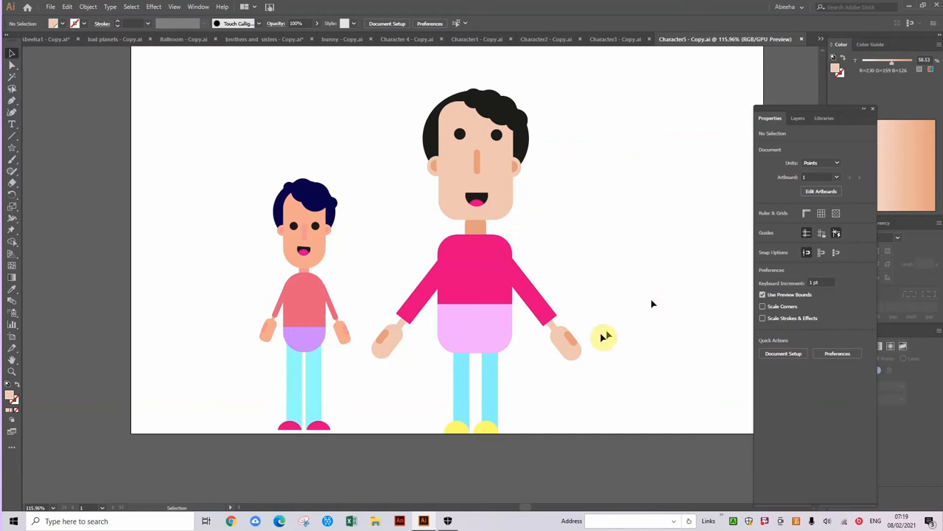
mouse_move(603, 337)
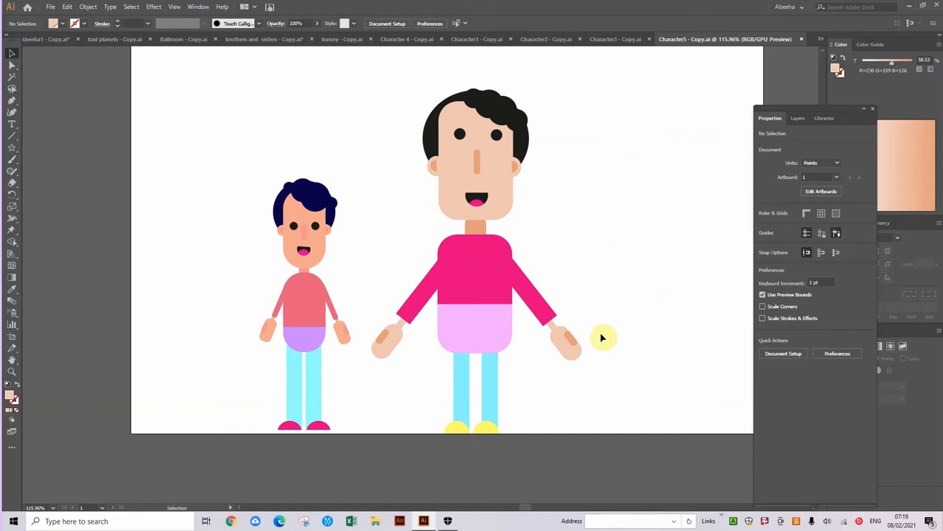
mouse_move(648, 39)
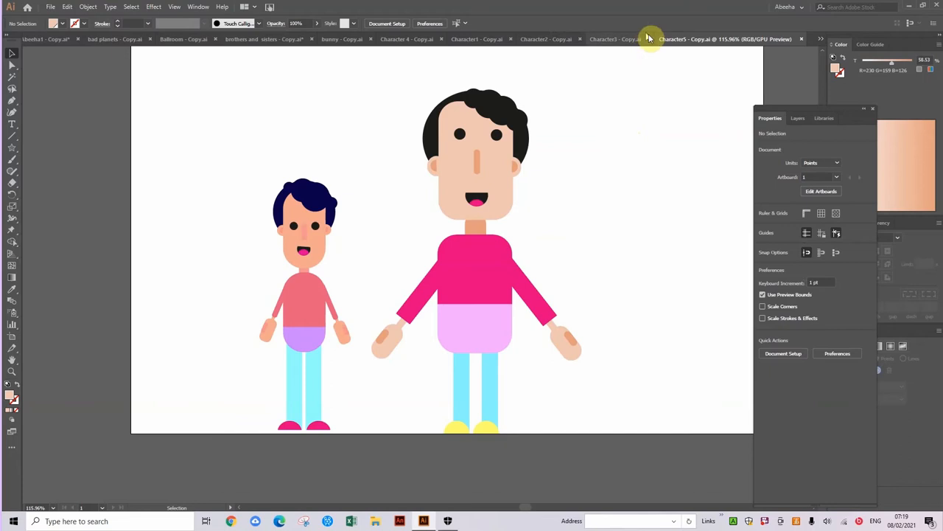
mouse_move(793, 3)
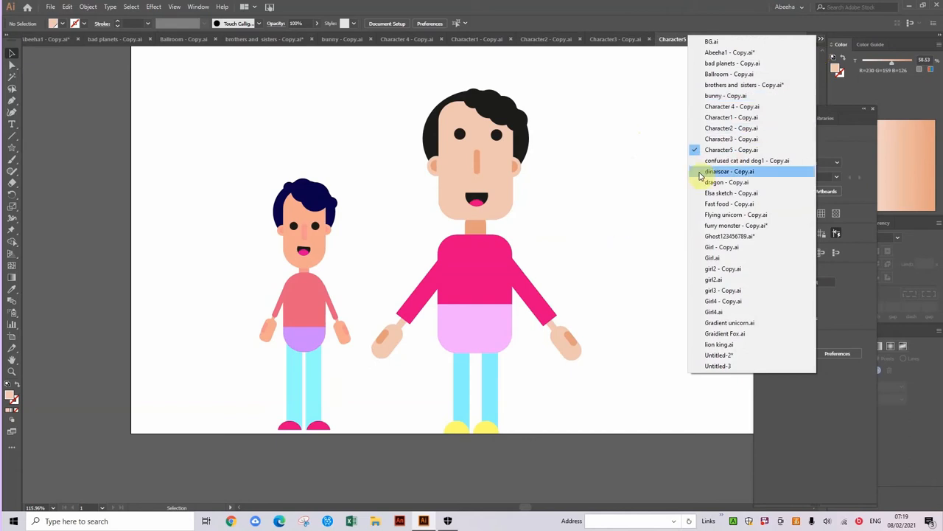
Step: Switch to the confused cat and dog document from the tab overflow list
left_click(746, 161)
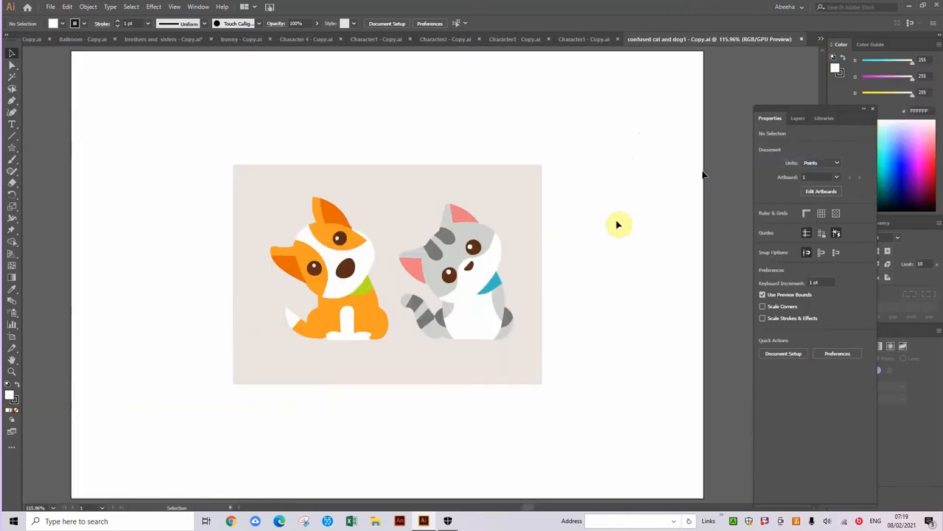
mouse_move(281, 151)
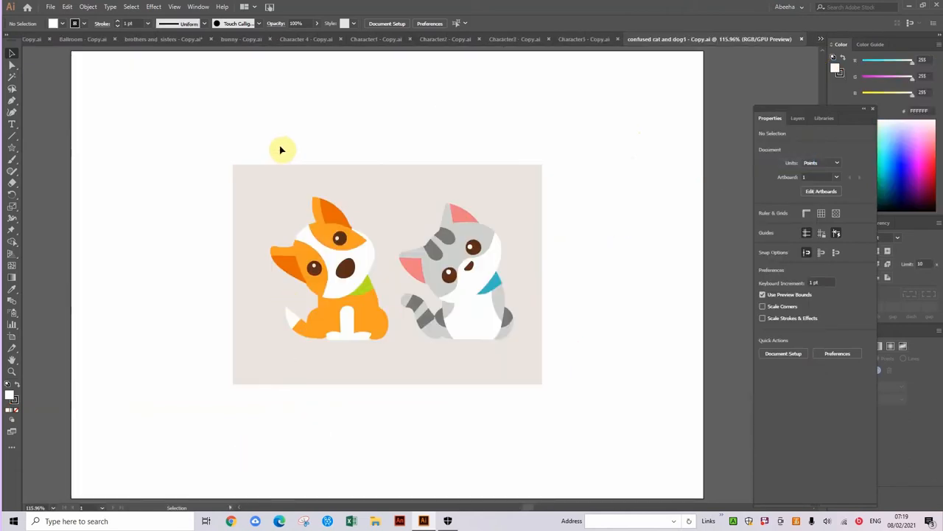
mouse_move(425, 321)
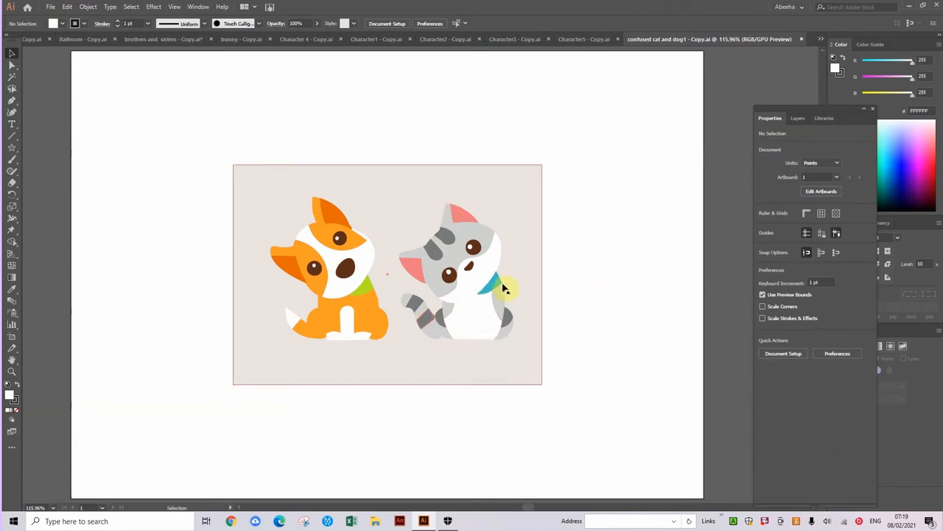
mouse_move(473, 273)
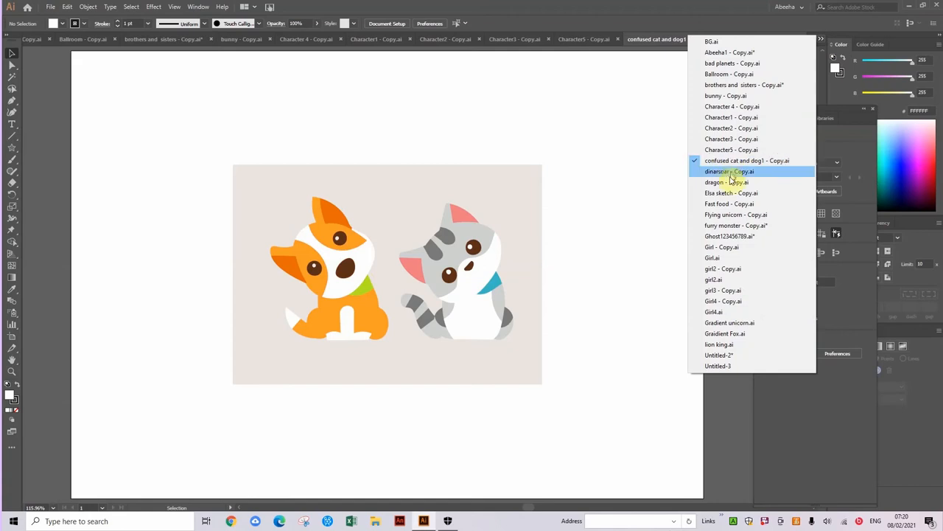
Step: Switch to dinosaur - Copy.ai with the orange triceratops, then reopen the document list
left_click(729, 171)
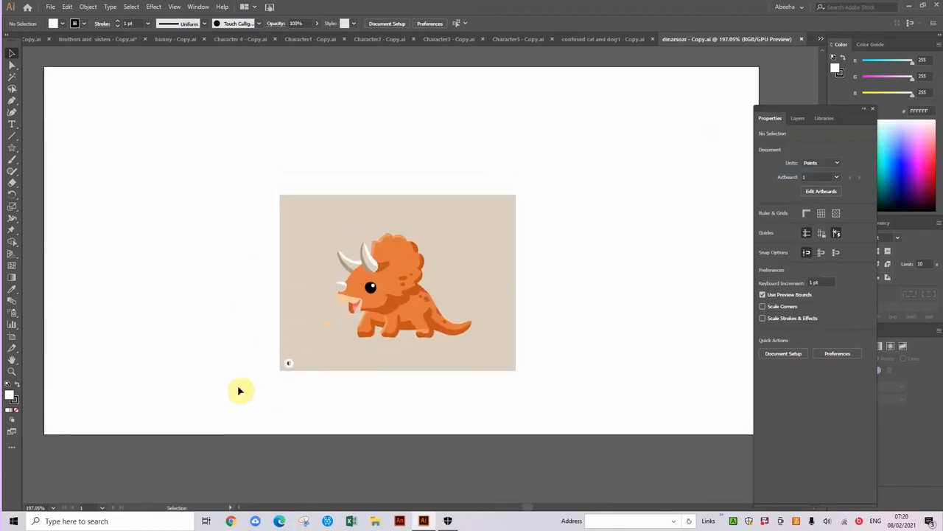
mouse_move(368, 265)
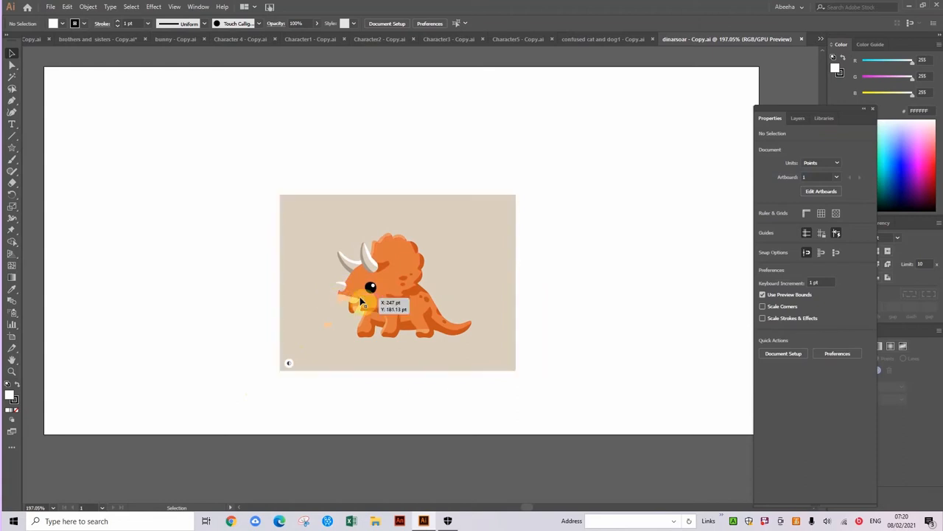
mouse_move(582, 464)
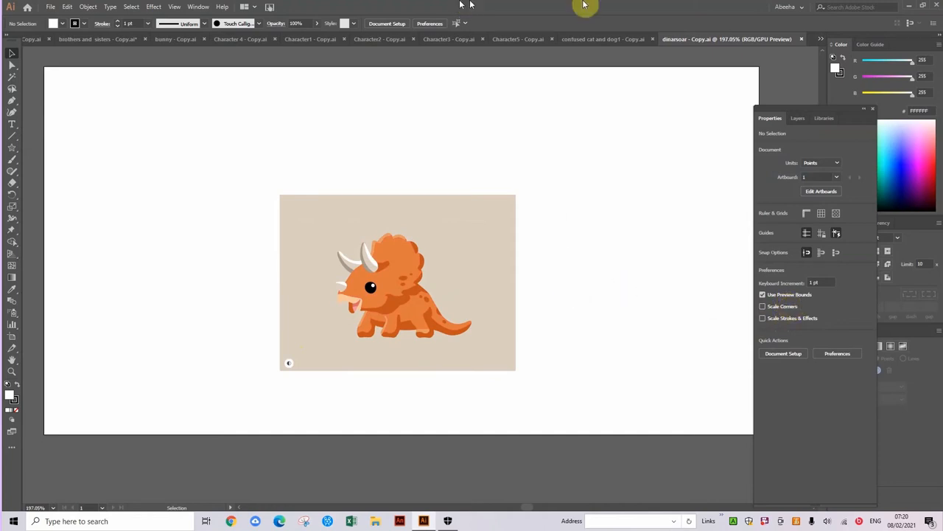
left_click(819, 41)
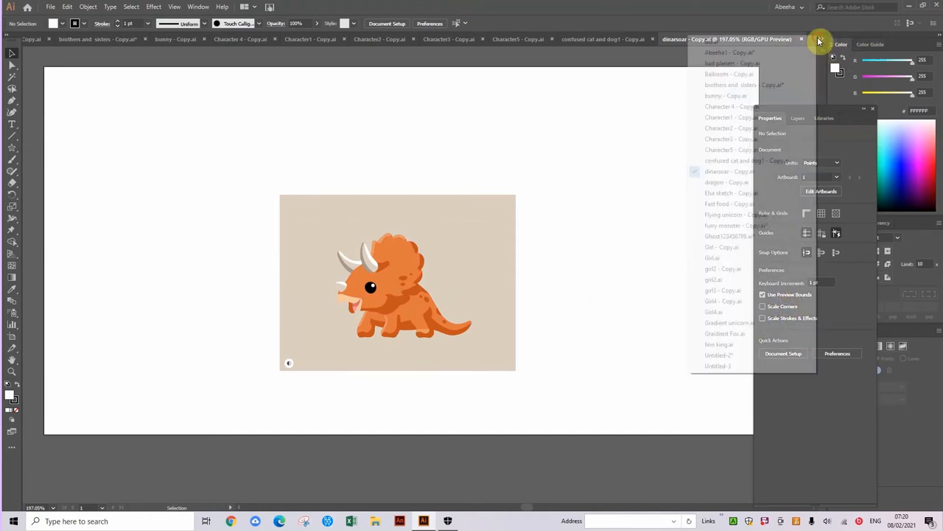
Step: Switch to dragon - Copy.ai with the orange dragon on blue, then reopen the document list
left_click(725, 182)
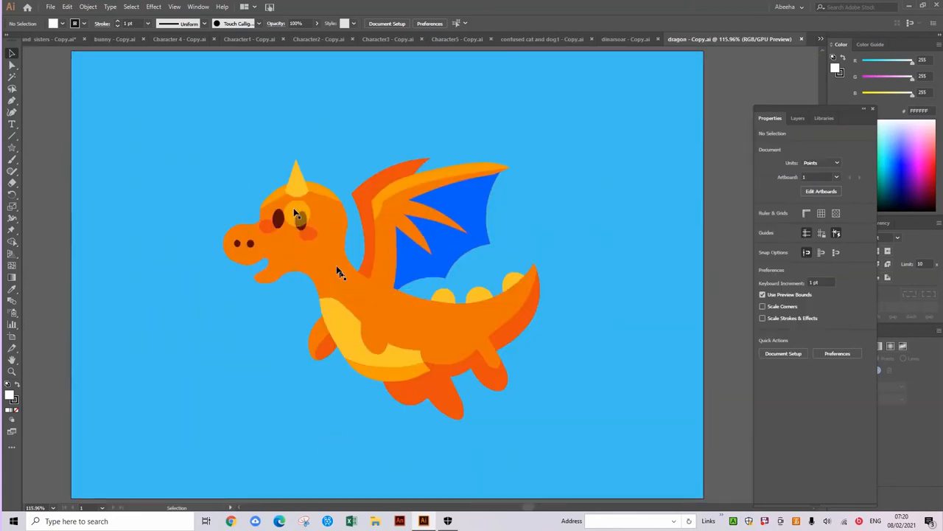
mouse_move(472, 257)
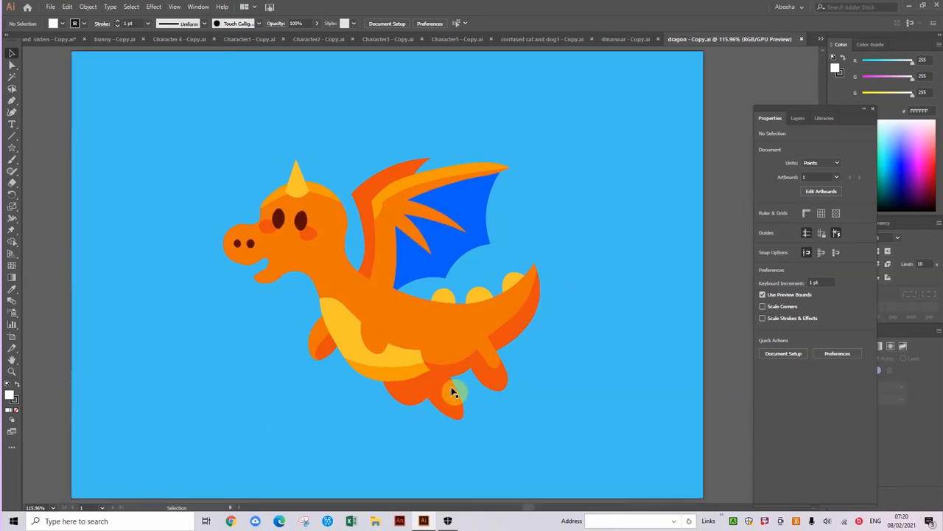
left_click(819, 41)
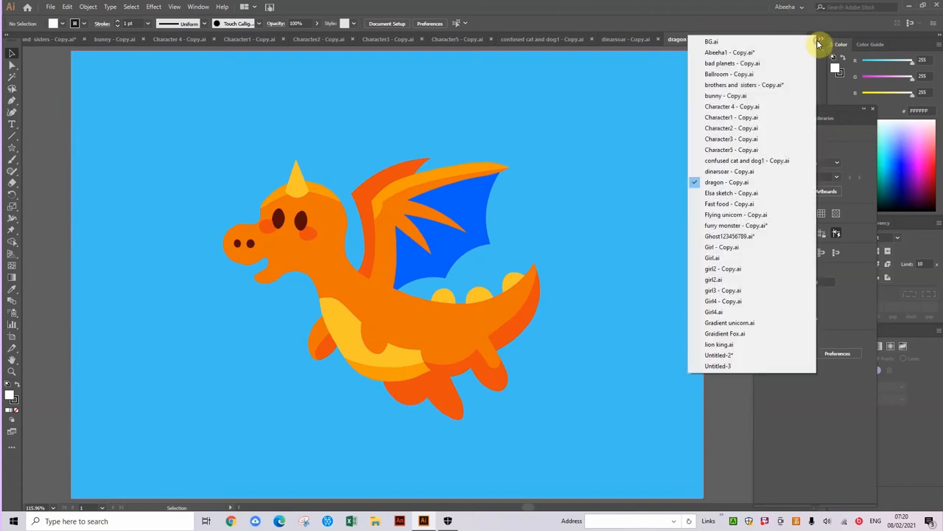
mouse_move(744, 192)
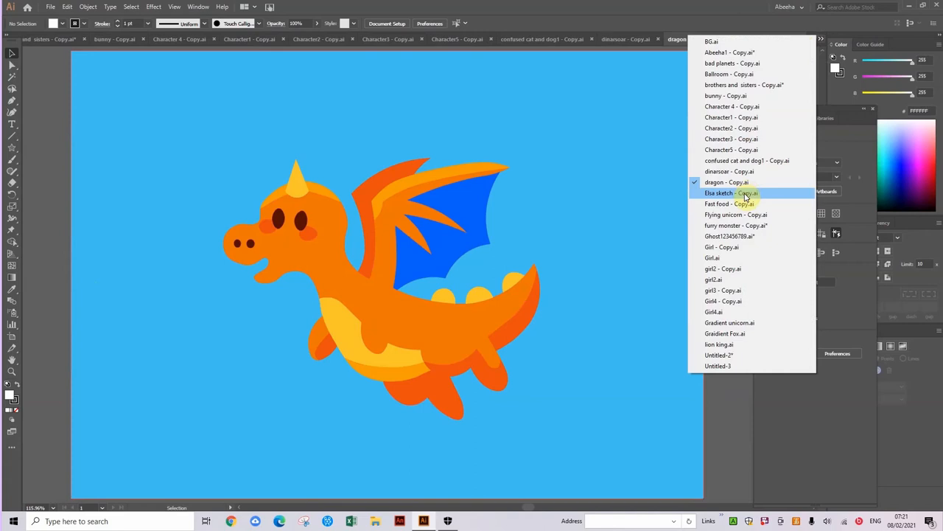
mouse_move(746, 194)
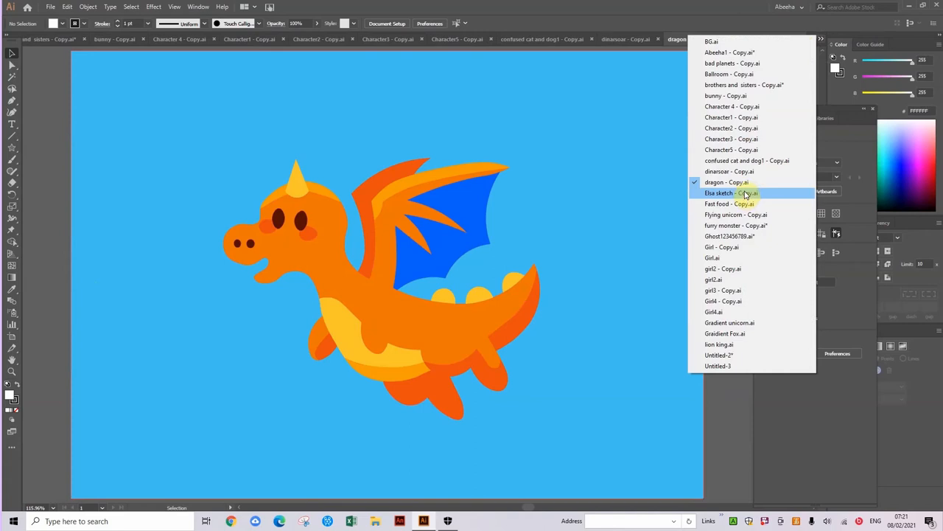
Step: Switch to the Elsa sketch and drag a blue ring ornament off the dress and back toward it
left_click(719, 192)
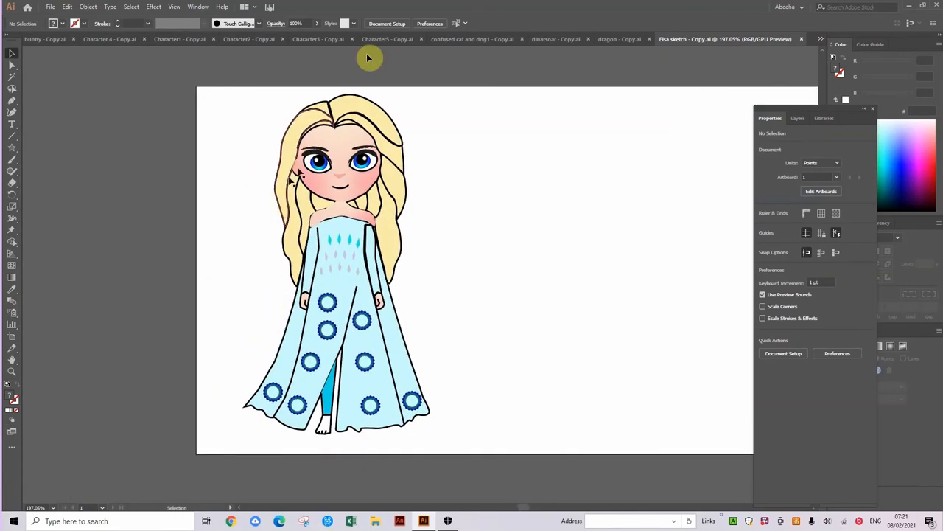
mouse_move(351, 283)
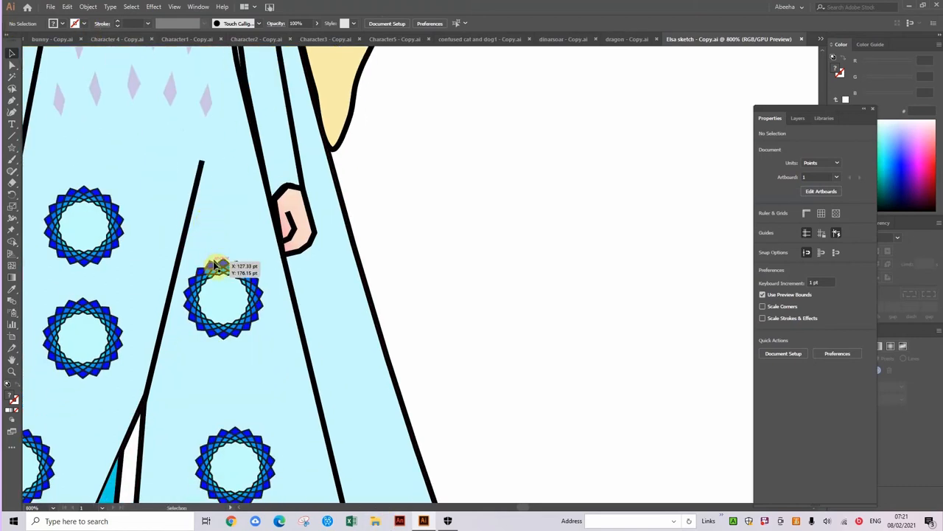
left_click(224, 298)
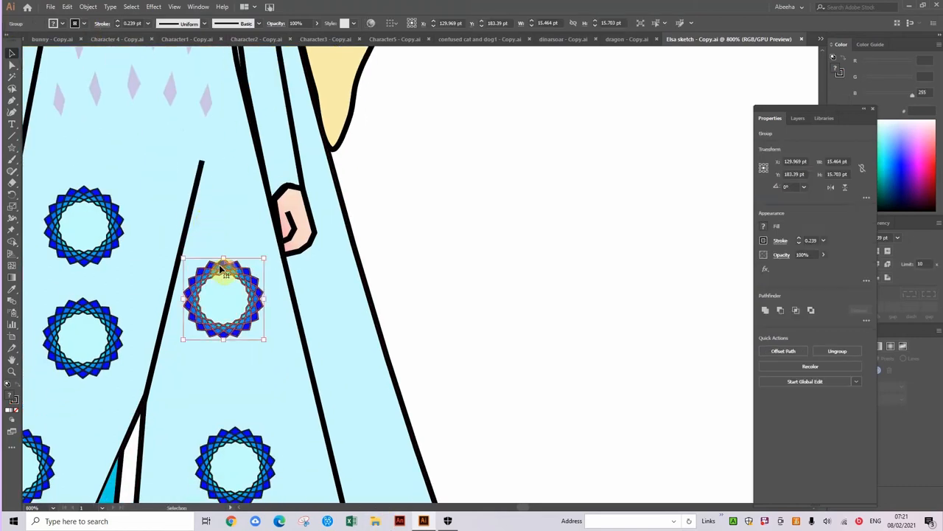
left_click_drag(224, 298, 643, 176)
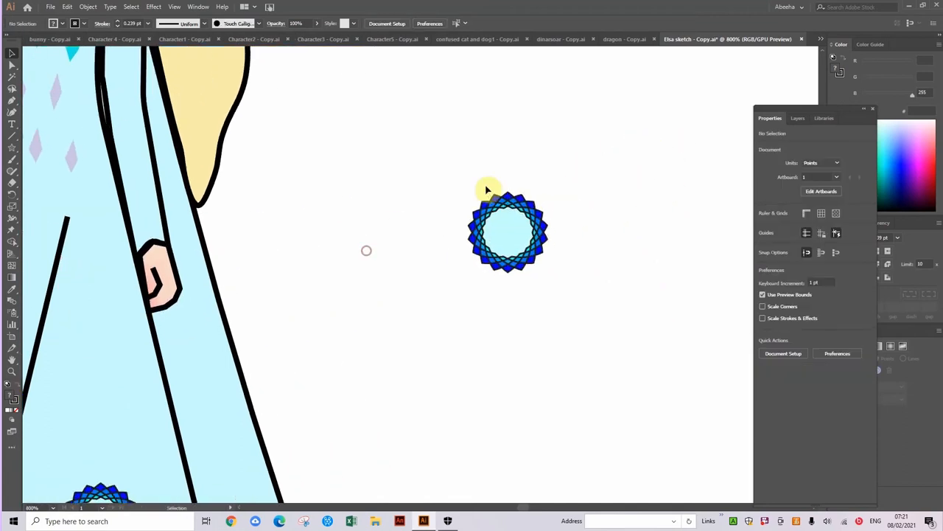
left_click_drag(509, 228, 442, 258)
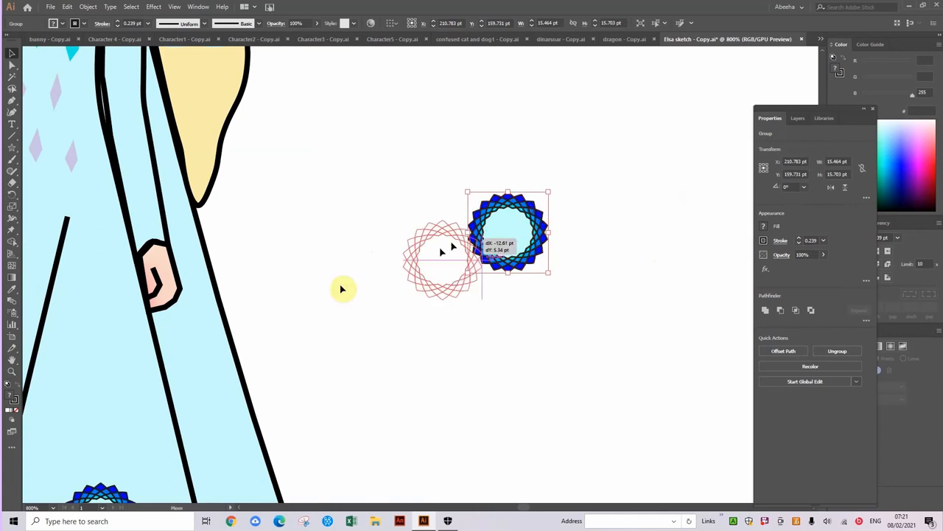
left_click(820, 38)
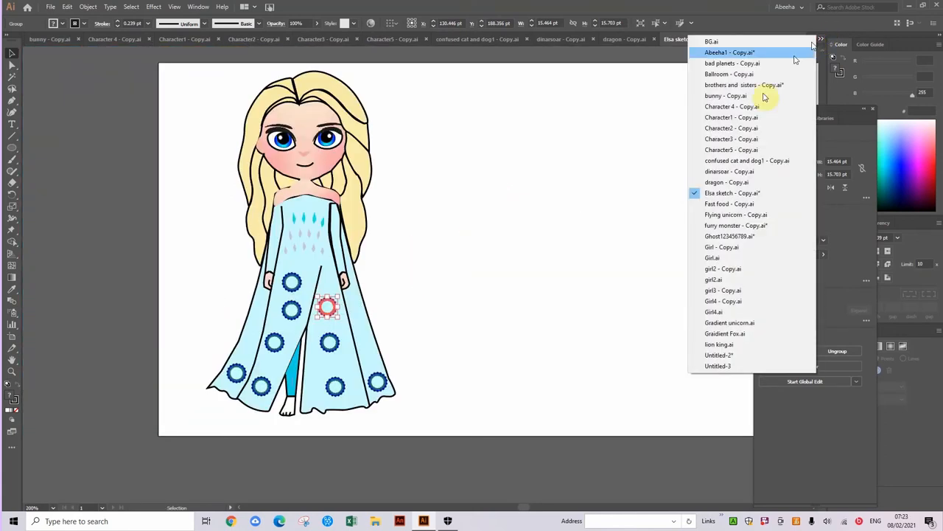
Step: Show the Fast food drawing, then bring up the open-documents list again
left_click(728, 203)
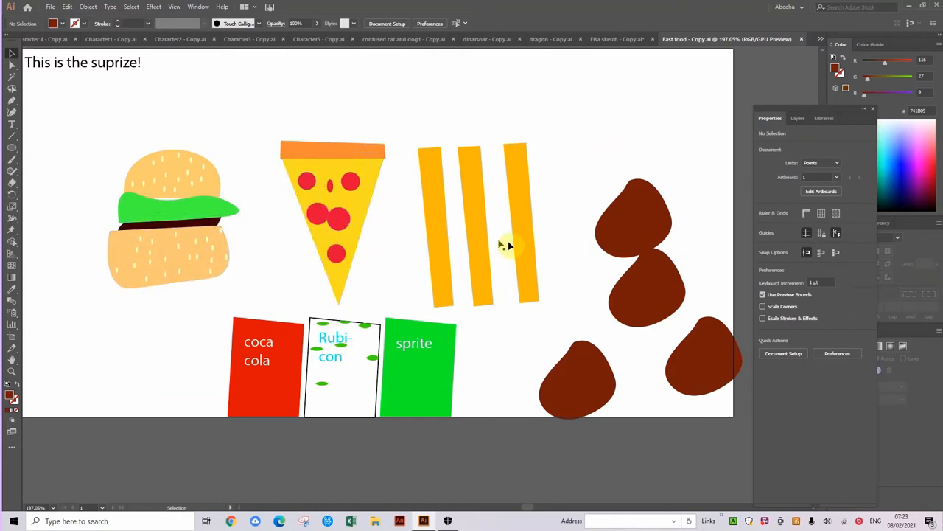
mouse_move(558, 228)
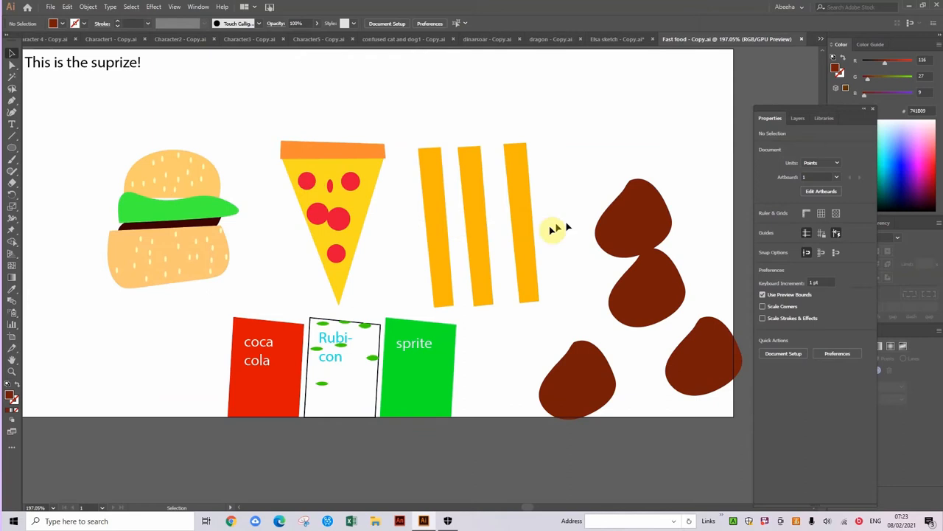
mouse_move(575, 352)
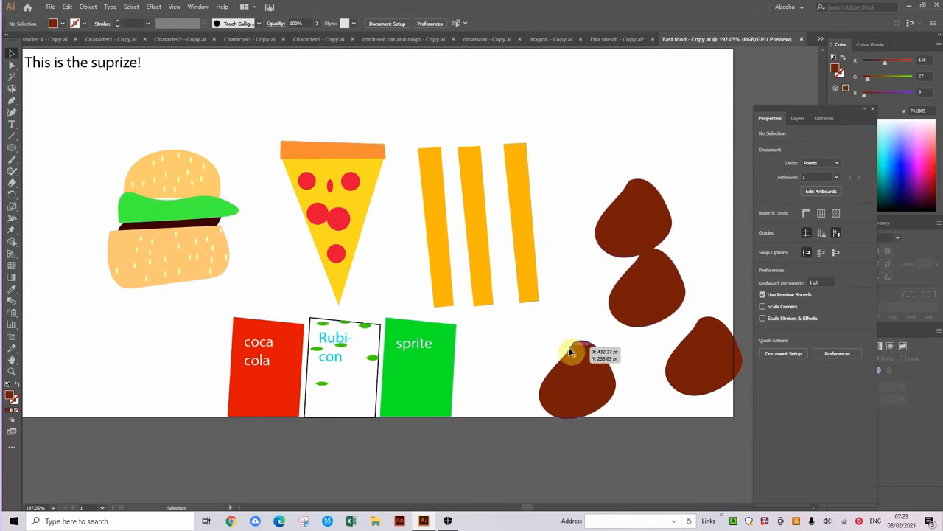
mouse_move(641, 238)
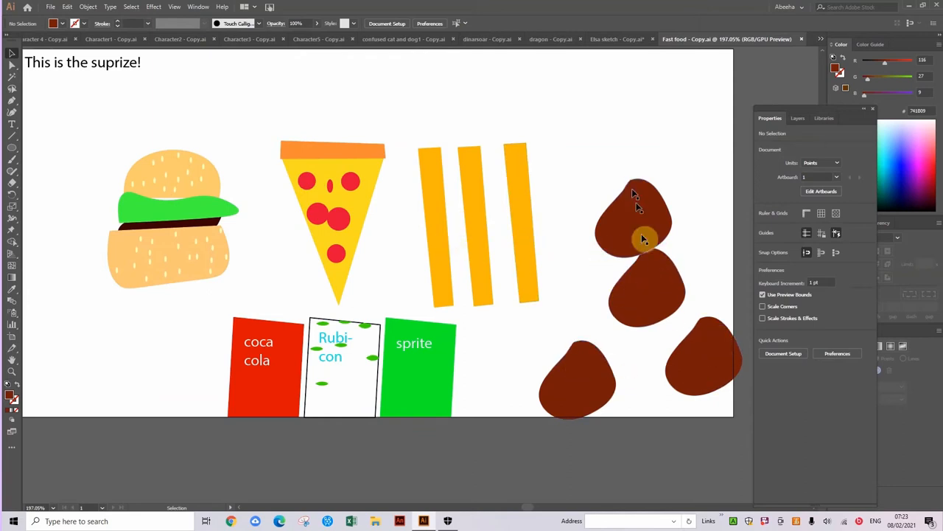
mouse_move(471, 392)
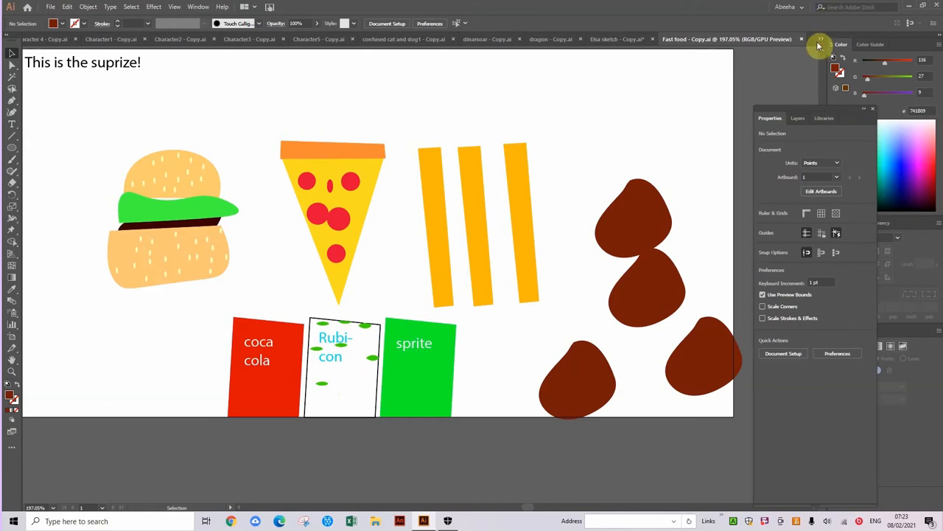
left_click(820, 42)
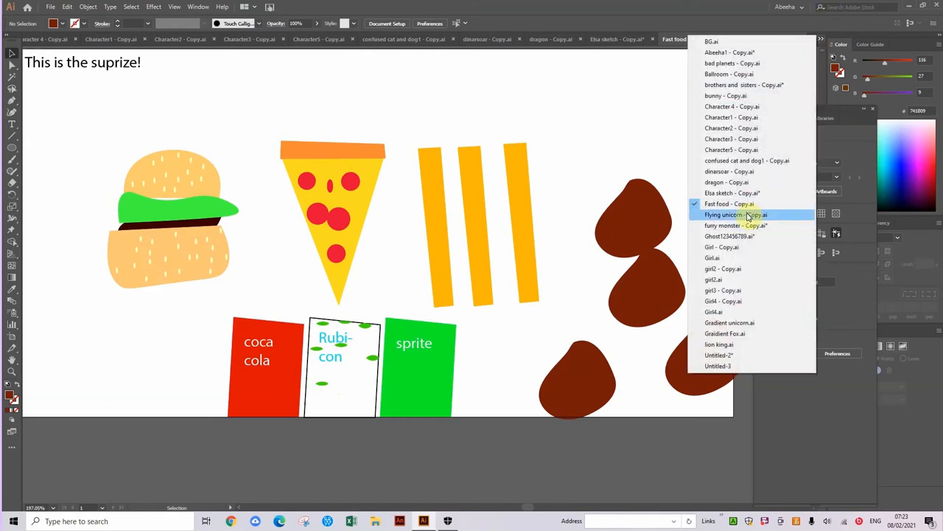
Step: Show the Flying unicorn - Copy.ai drawing, then bring up the open-documents list again
left_click(734, 215)
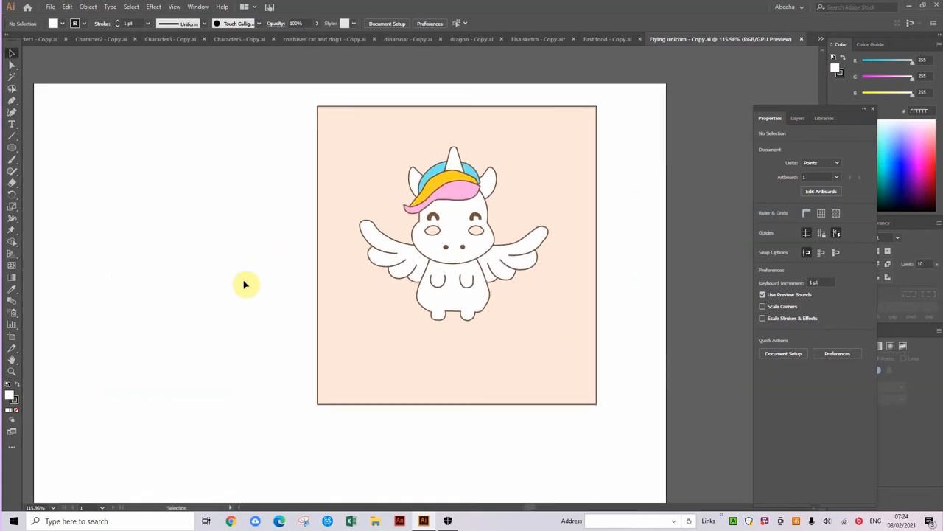
mouse_move(318, 17)
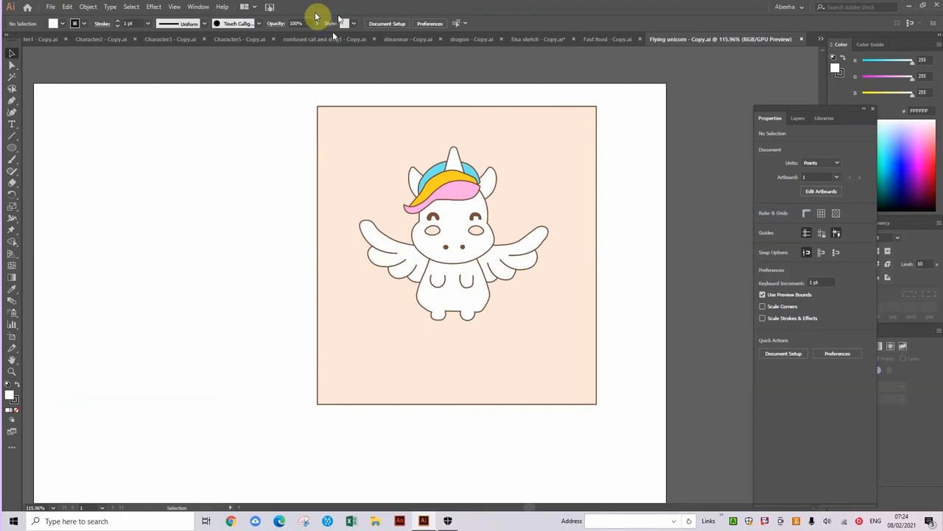
mouse_move(538, 254)
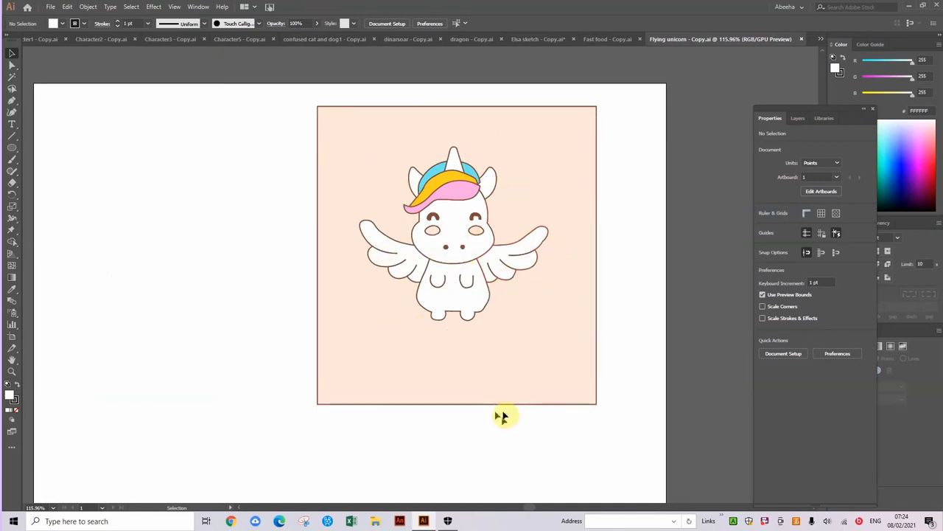
mouse_move(870, 32)
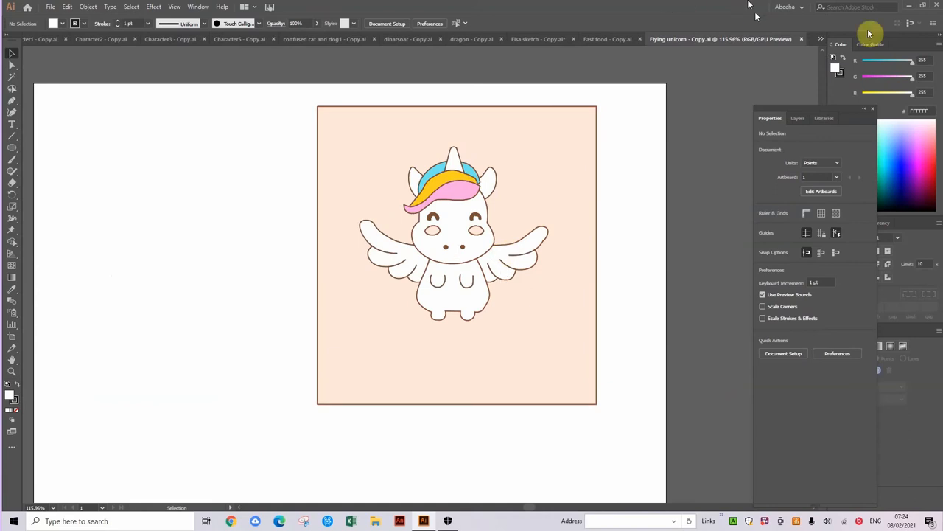
left_click(820, 38)
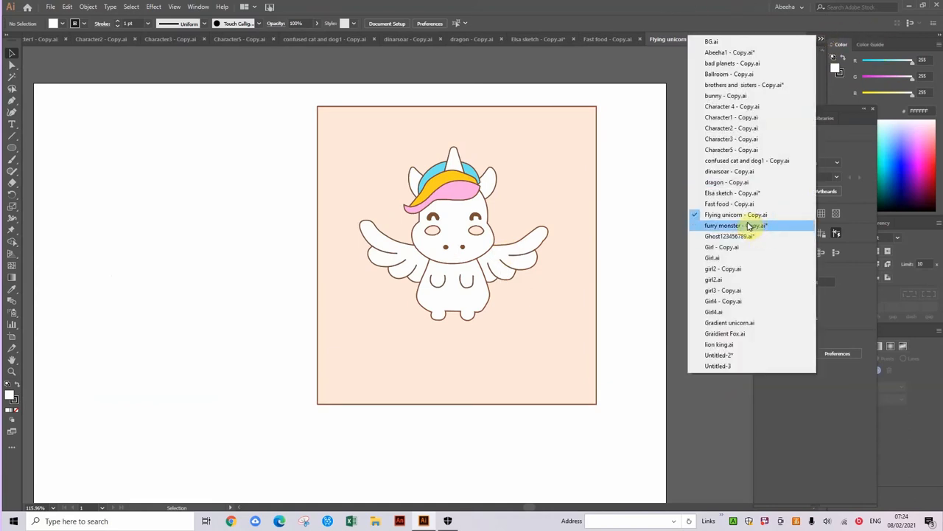
Step: Show the Furry monster - Copy.ai drawing, then bring up the open-documents list again
left_click(724, 224)
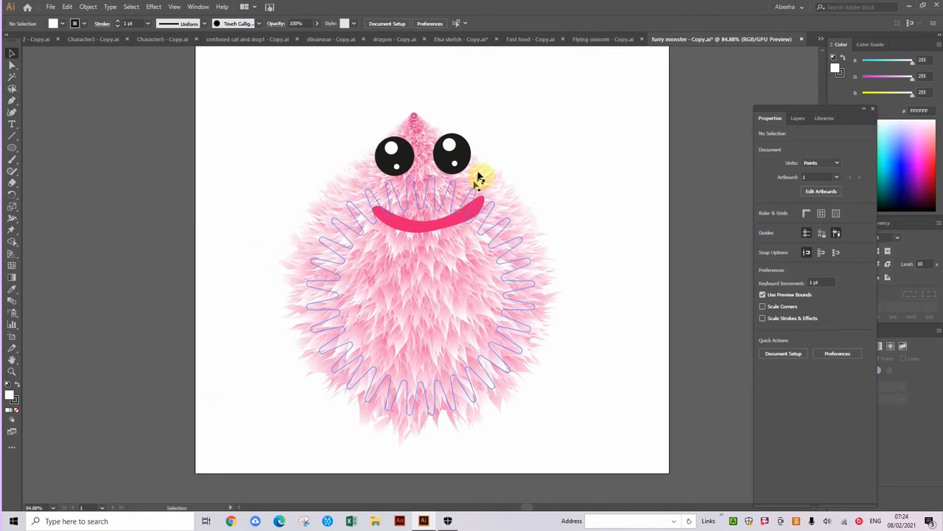
mouse_move(309, 226)
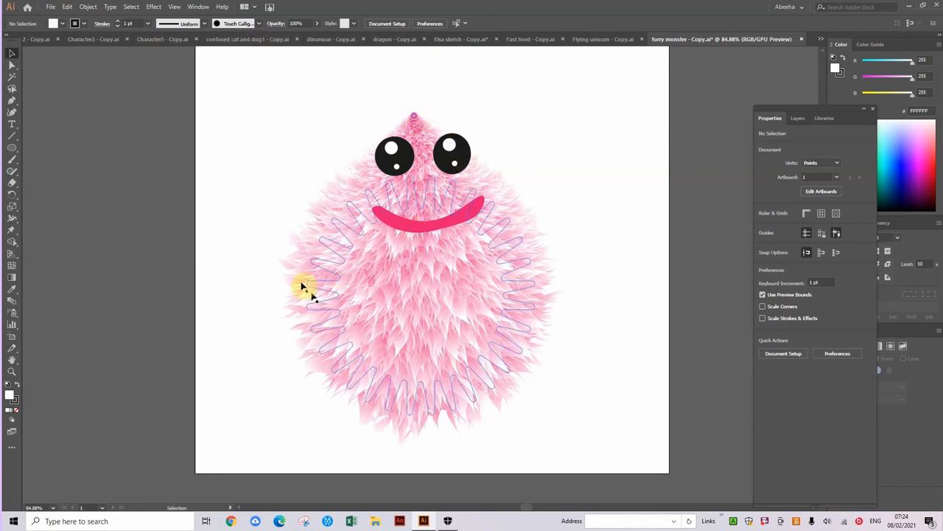
mouse_move(460, 254)
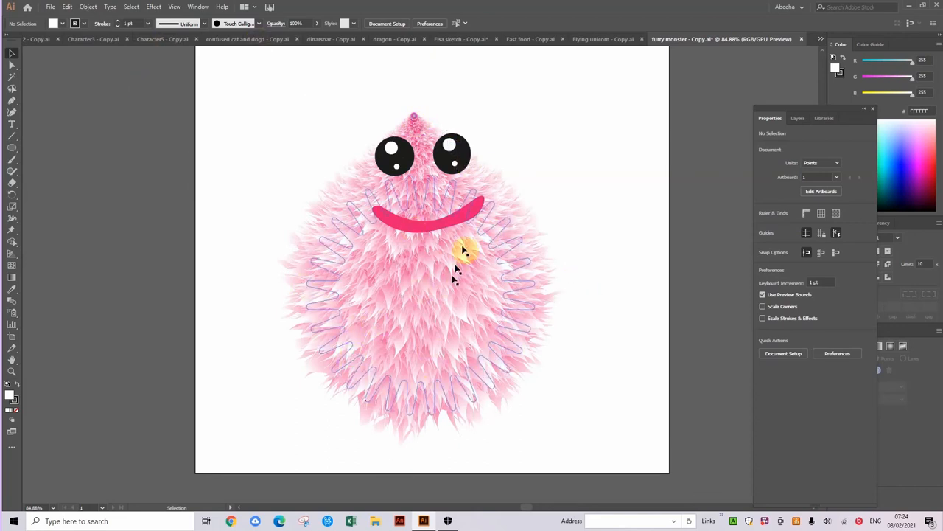
mouse_move(442, 342)
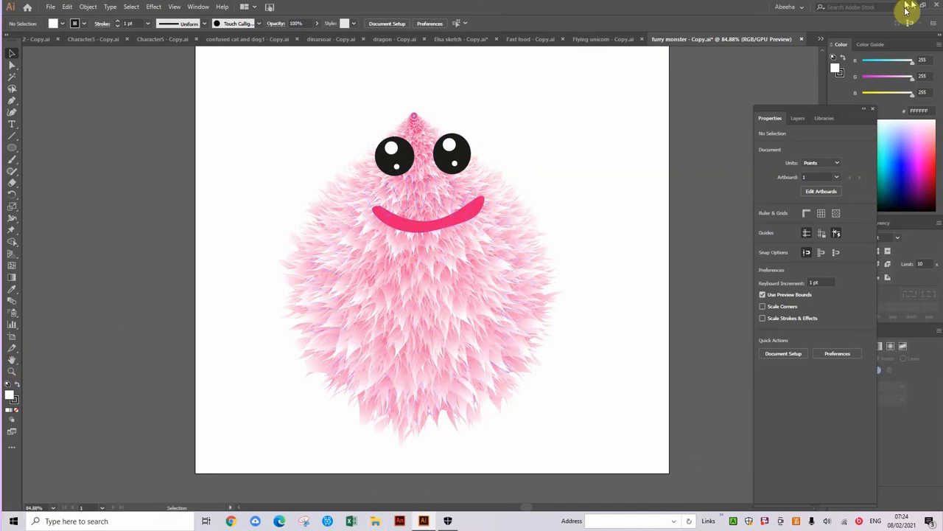
left_click(821, 38)
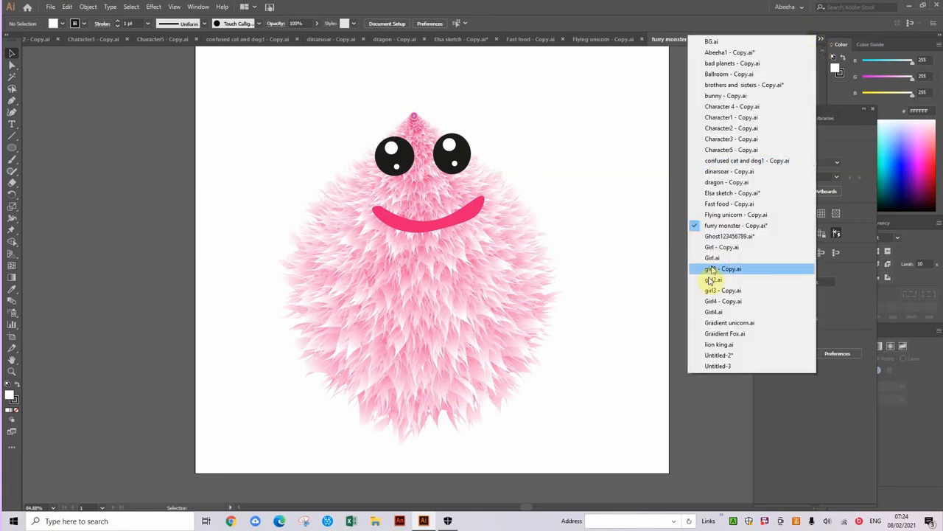
Step: Show the Ghost drawing on its pale blue background, then bring up the open-documents list again
left_click(729, 236)
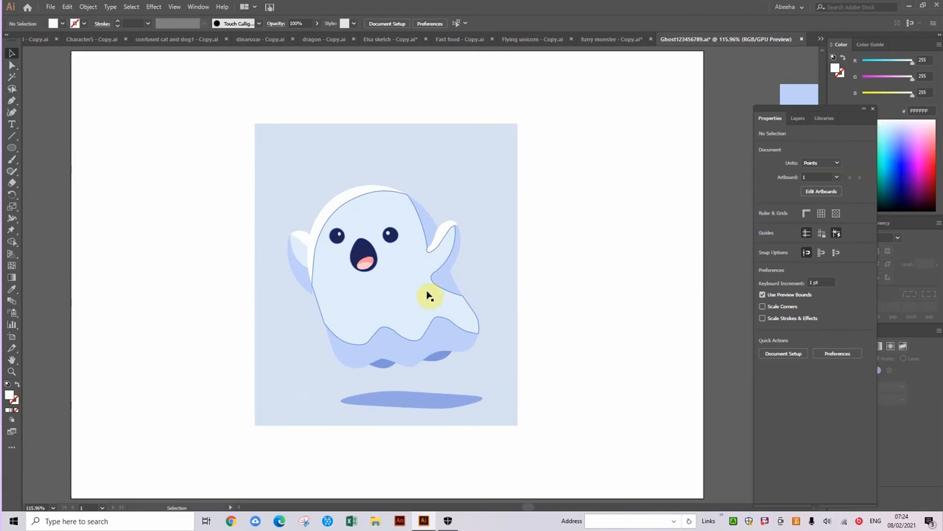
mouse_move(413, 230)
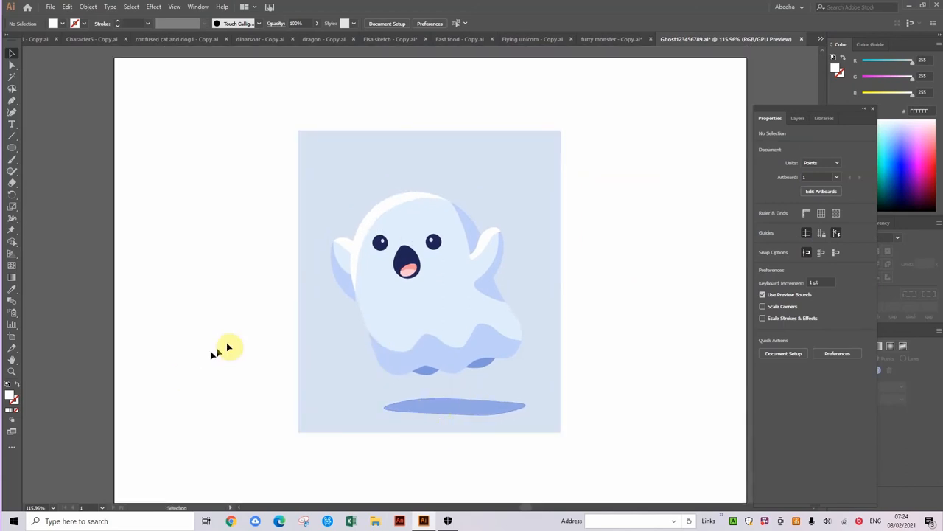
mouse_move(345, 262)
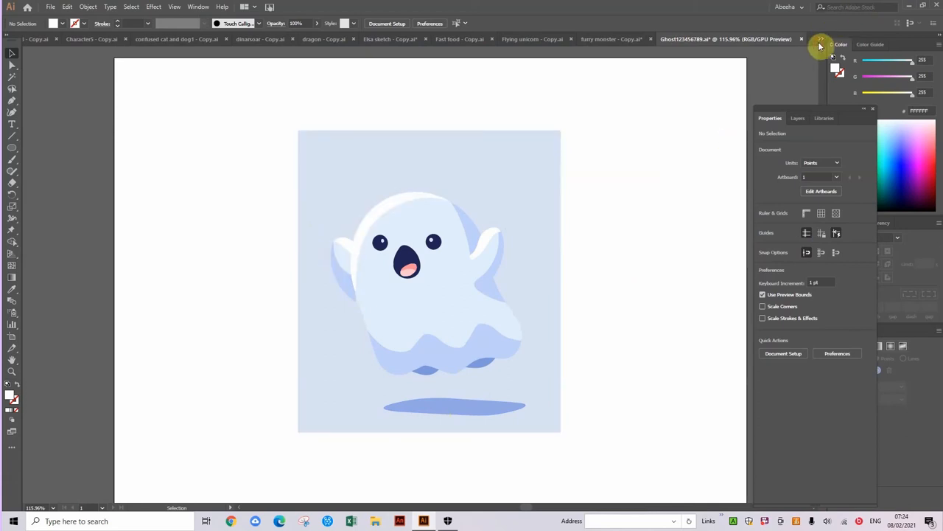
left_click(820, 38)
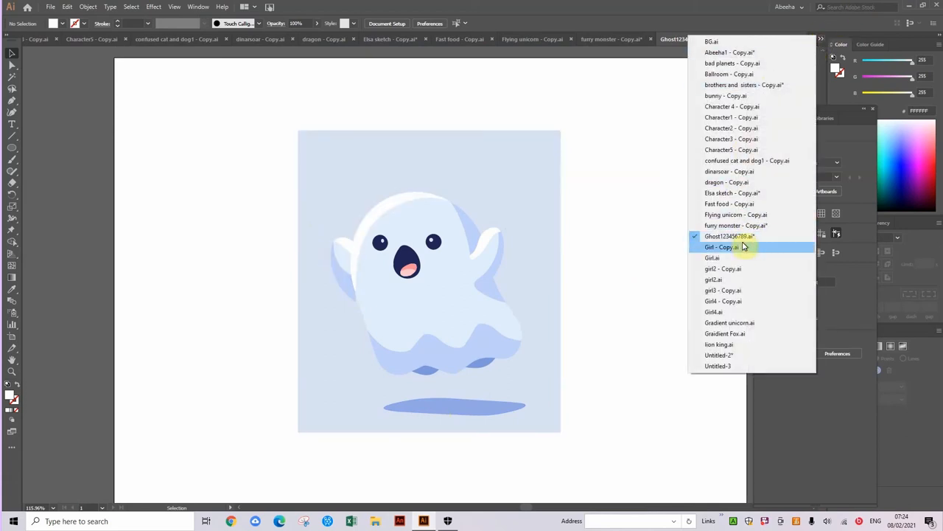
Step: Step through Girl.ai, girl2 - Copy.ai and girl2.ai, ending with the open-documents list showing
left_click(721, 247)
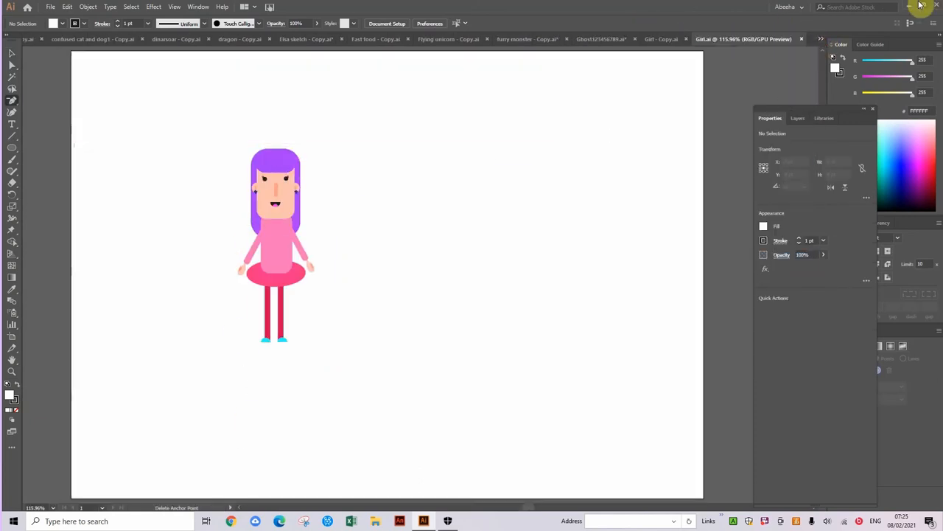
left_click(819, 46)
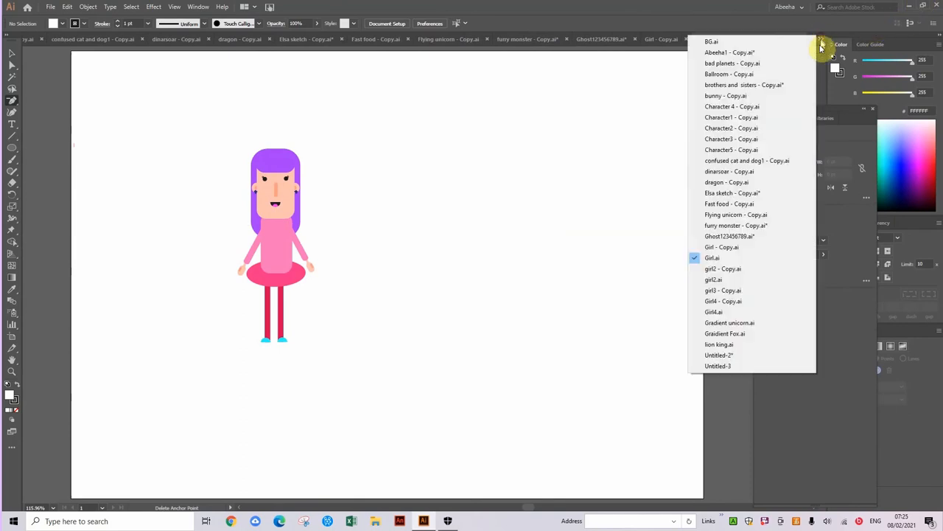
left_click(722, 268)
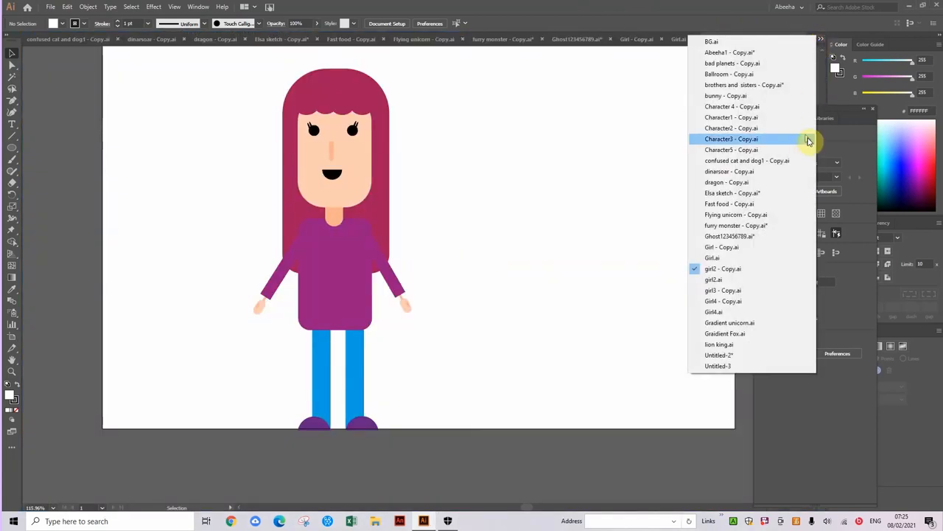
mouse_move(722, 280)
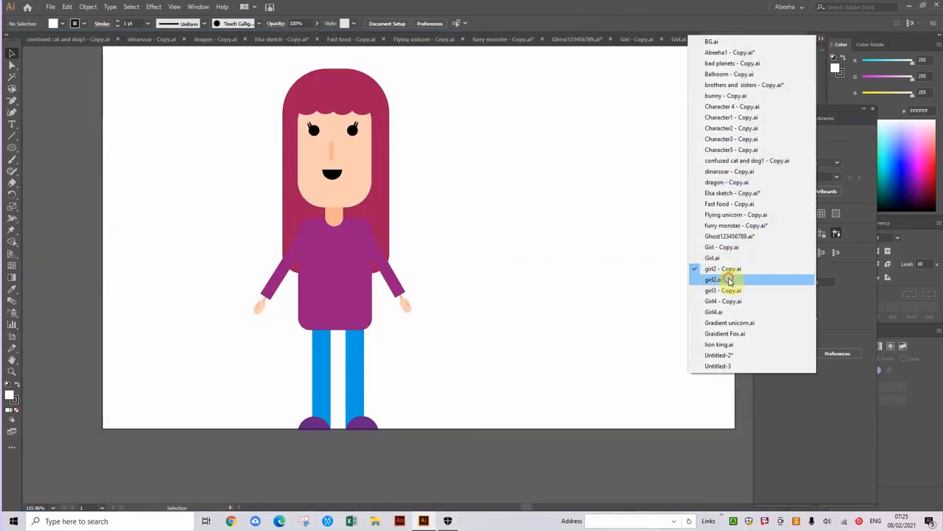
left_click(722, 279)
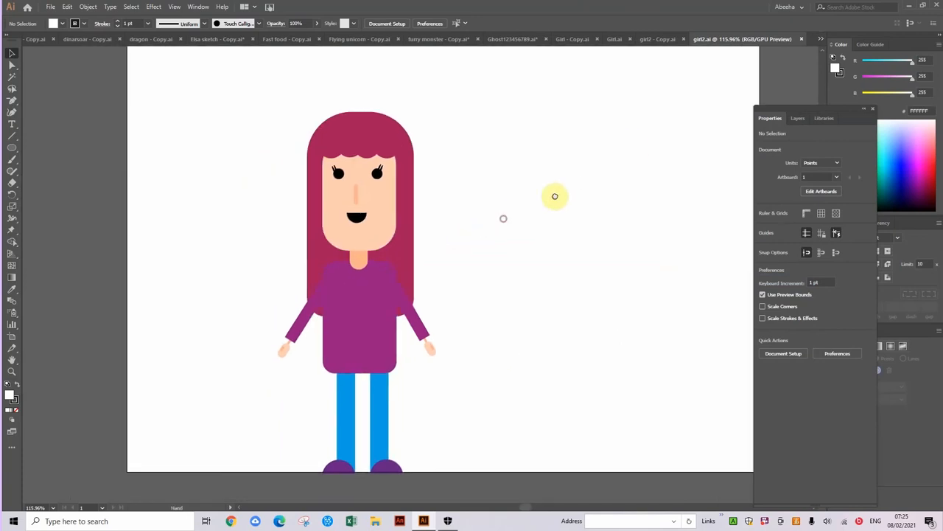
left_click(821, 42)
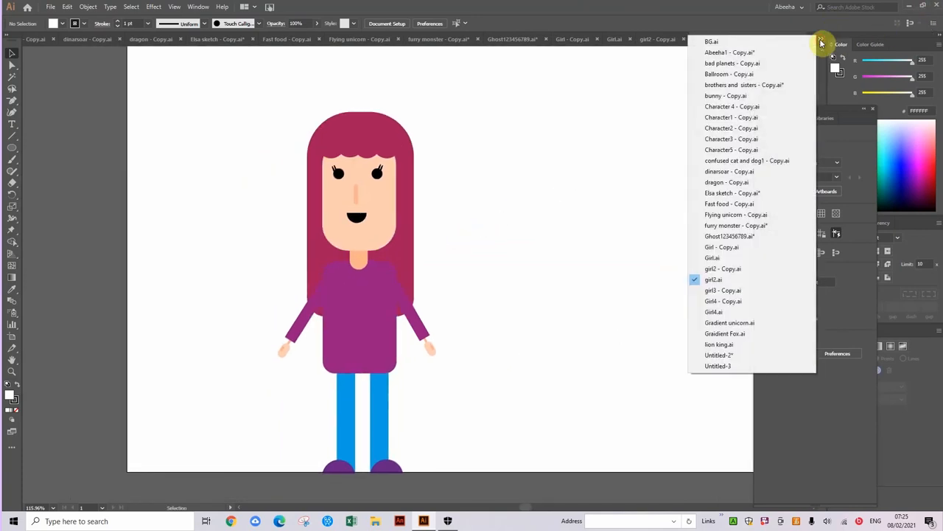
mouse_move(722, 289)
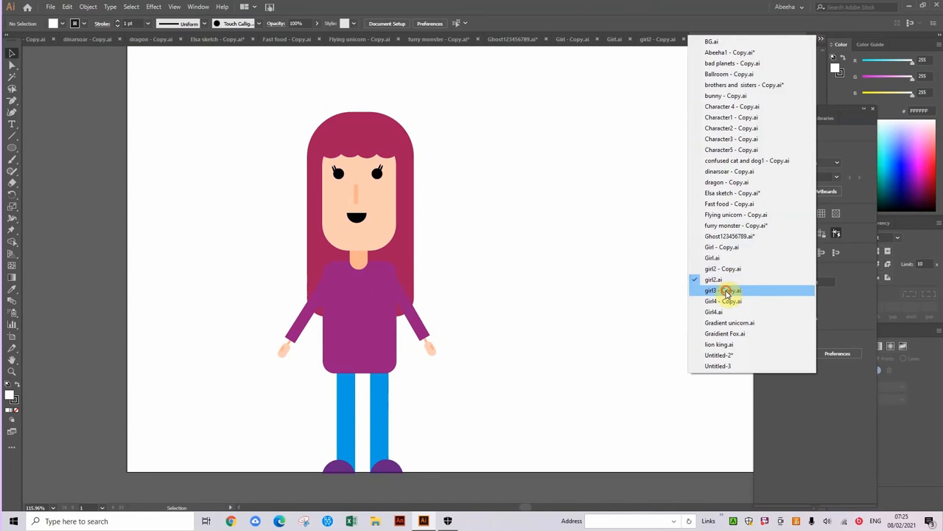
Step: Show the girl3 - Copy.ai drawing, select the whole girl artwork and deselect it
left_click(710, 288)
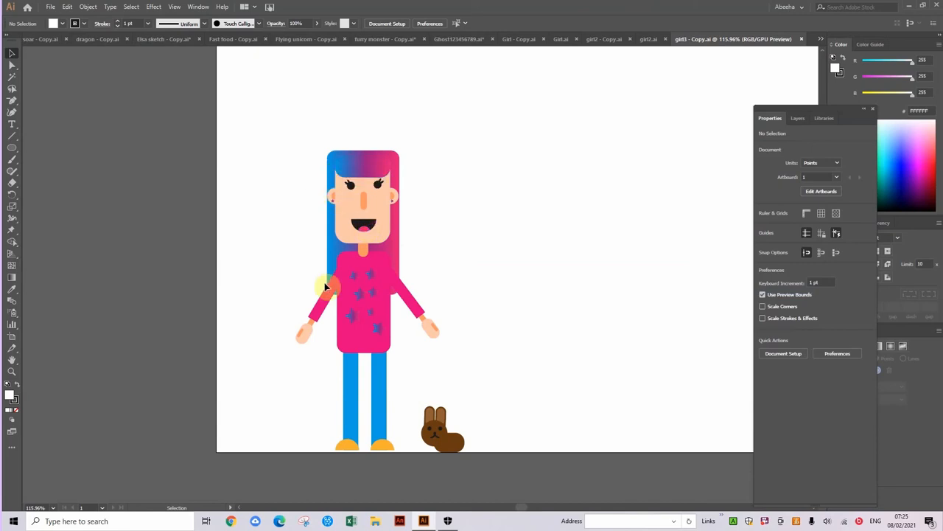
mouse_move(361, 304)
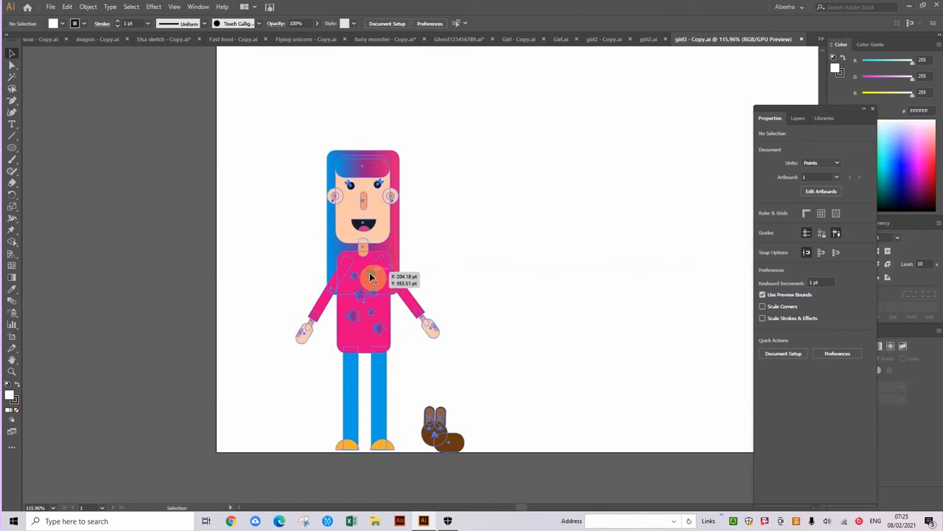
left_click(372, 278)
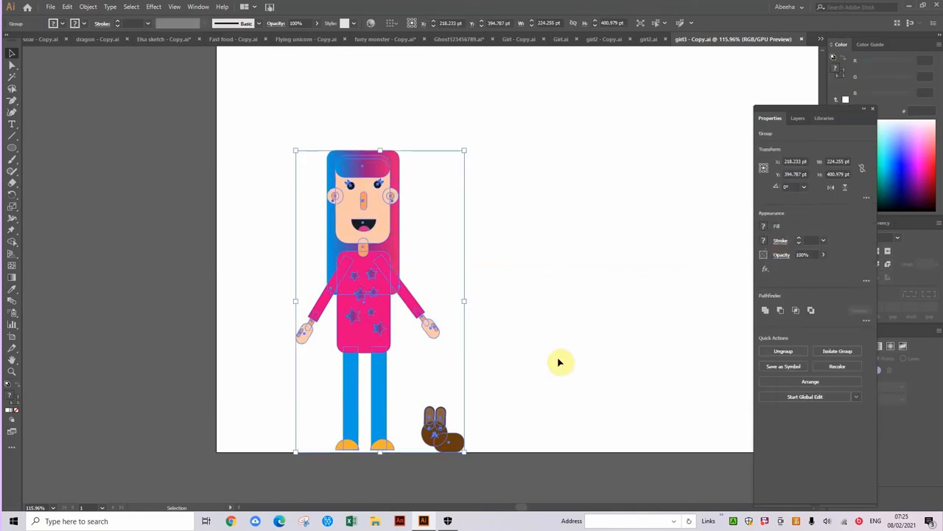
left_click(560, 361)
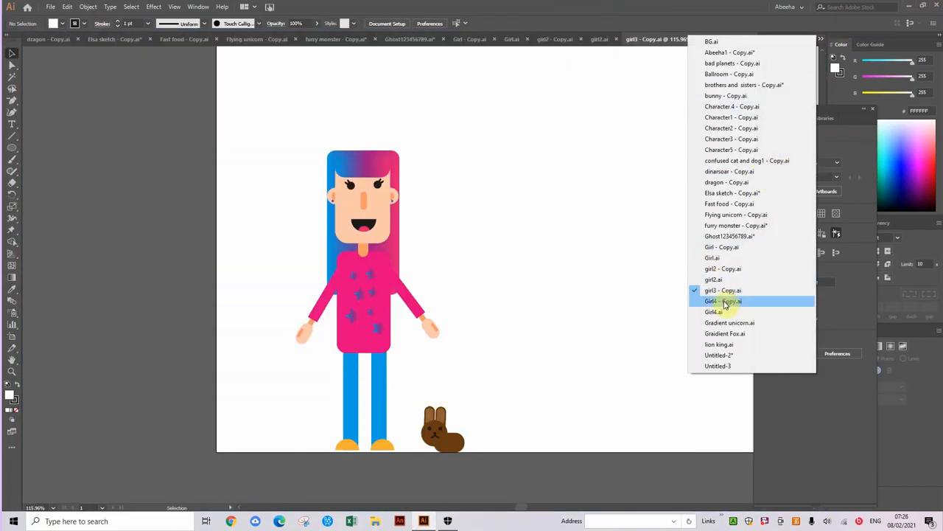
Step: Show the Girl4 - Copy.ai teal-haired girl drawing, then bring up the open-documents list again
left_click(722, 301)
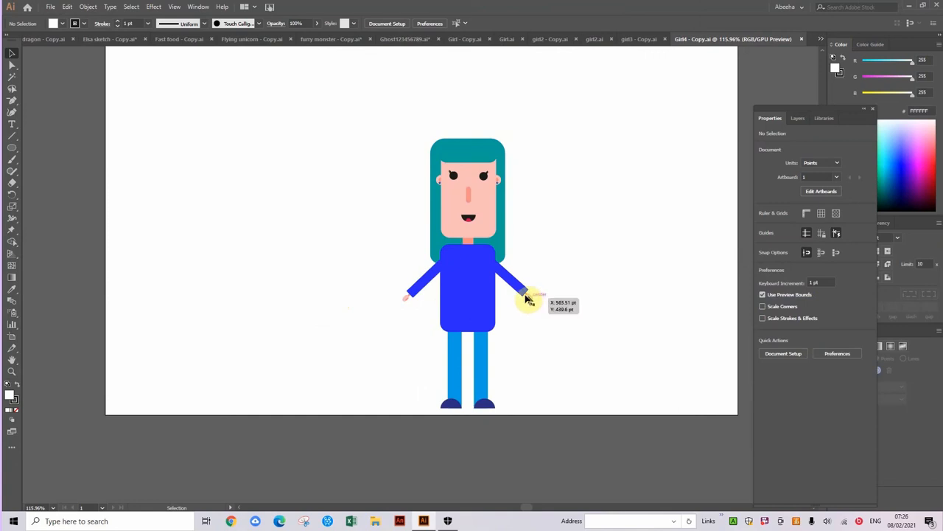
mouse_move(675, 165)
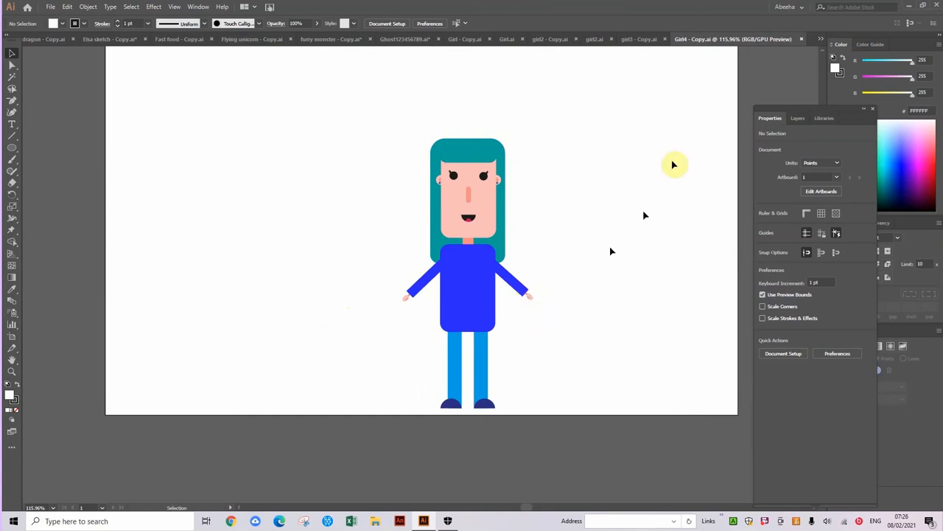
left_click(820, 44)
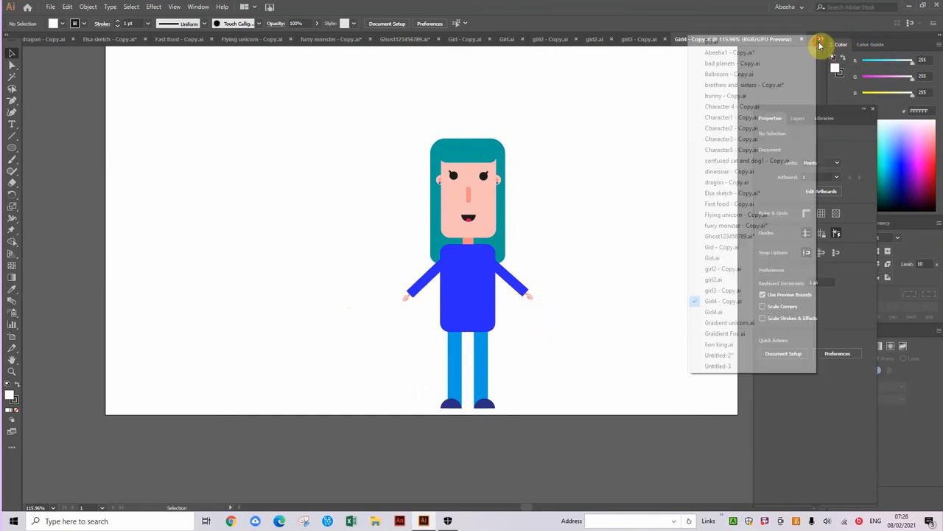
mouse_move(751, 322)
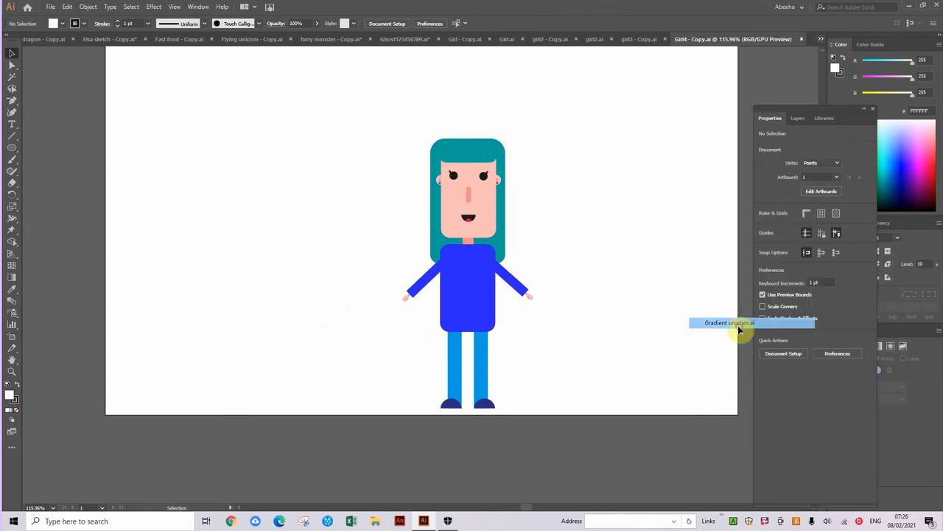
Step: Show the Gradient unicorn drawing, then bring up the open-documents list again
left_click(725, 321)
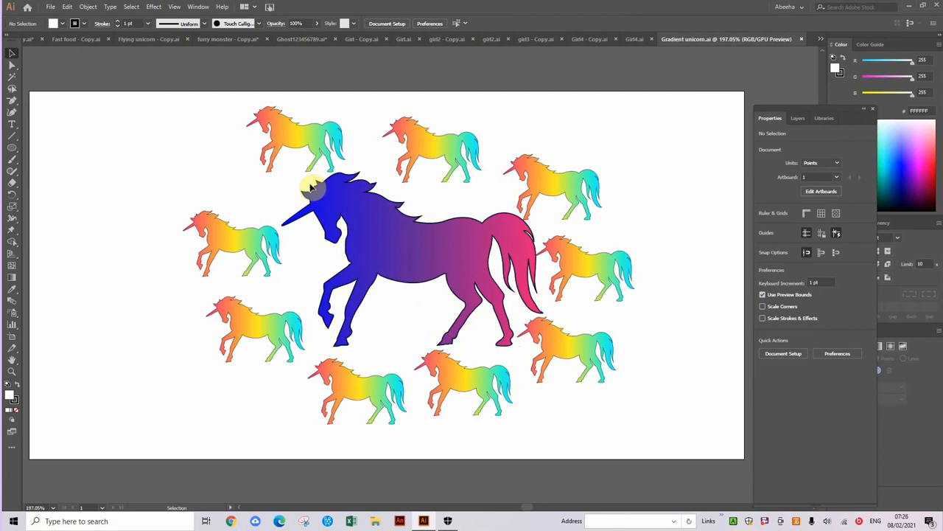
mouse_move(376, 195)
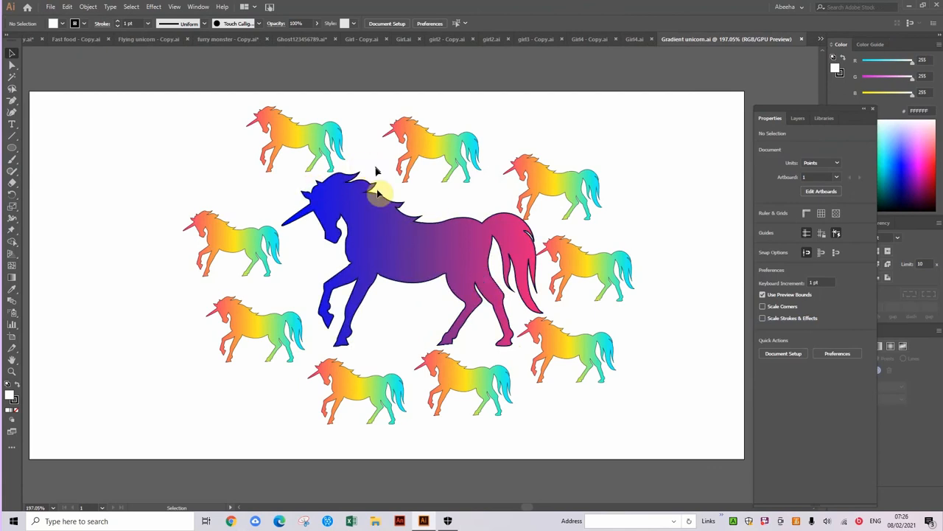
mouse_move(548, 398)
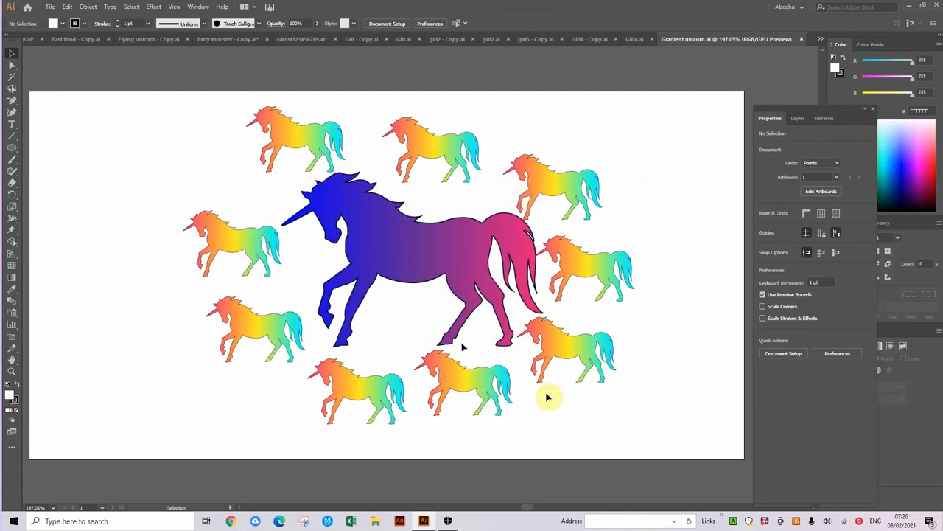
mouse_move(411, 198)
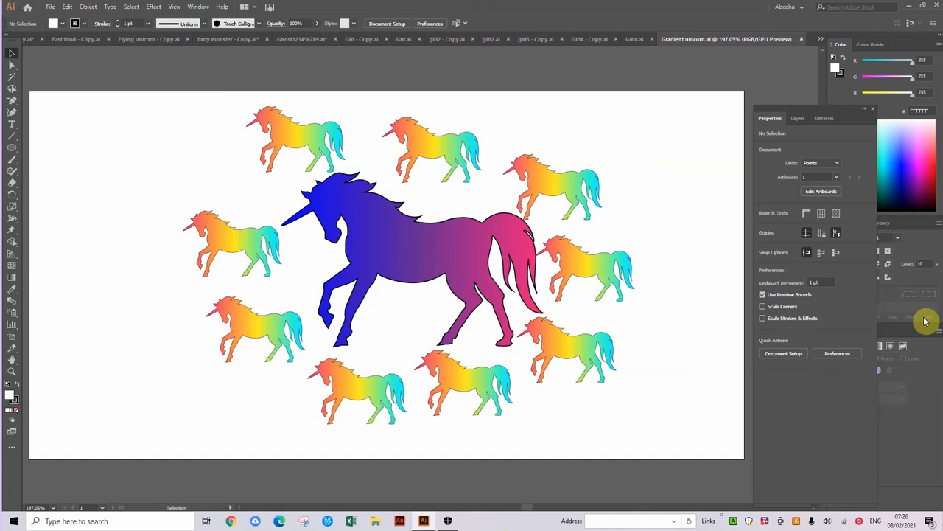
mouse_move(827, 39)
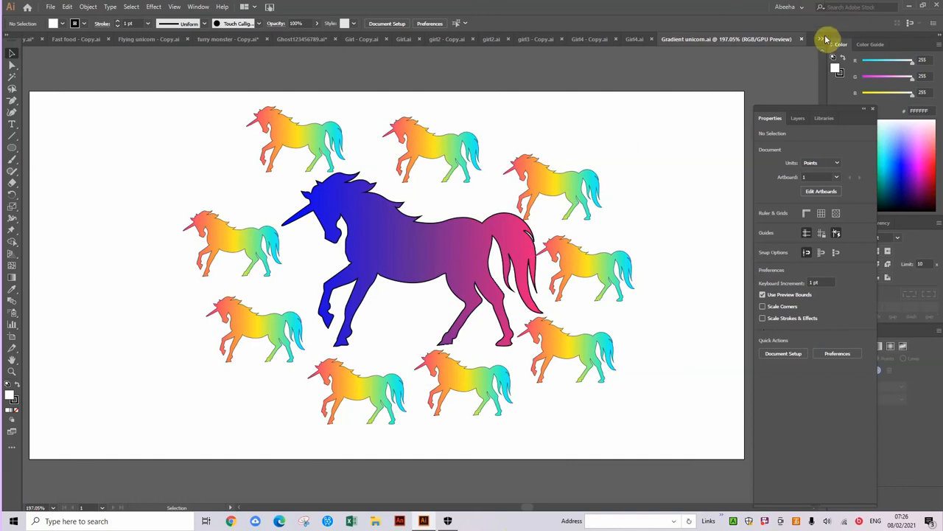
left_click(824, 38)
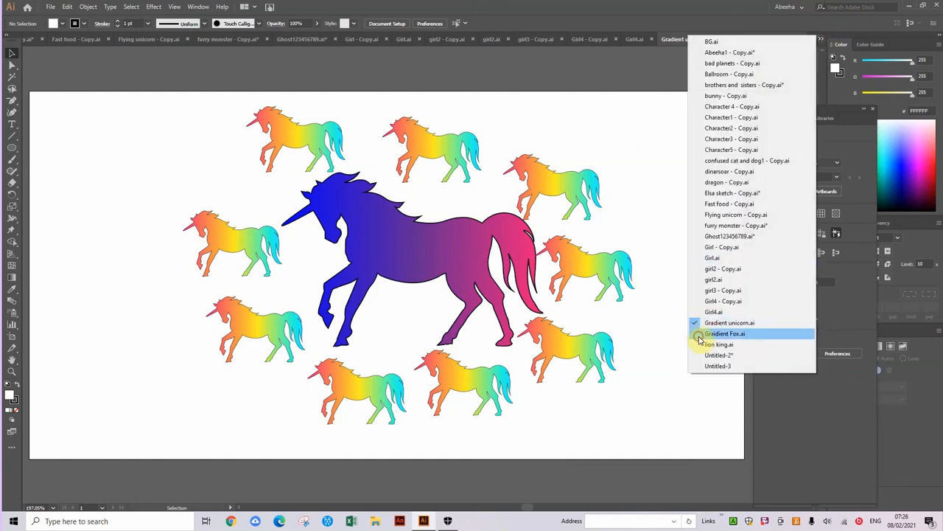
Step: Show the Gradient Fox drawing, recenter the fox head, then bring up the open-documents list
left_click(725, 333)
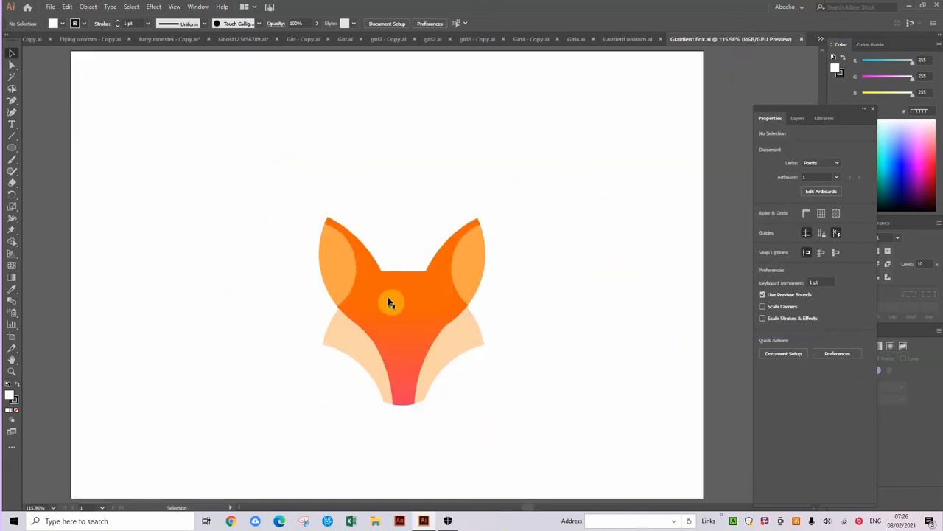
left_click_drag(390, 302, 404, 331)
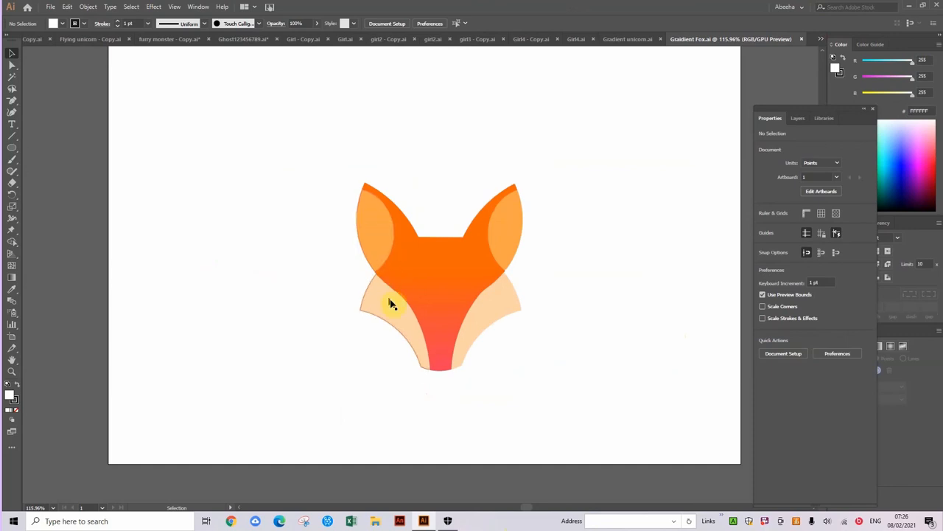
mouse_move(374, 313)
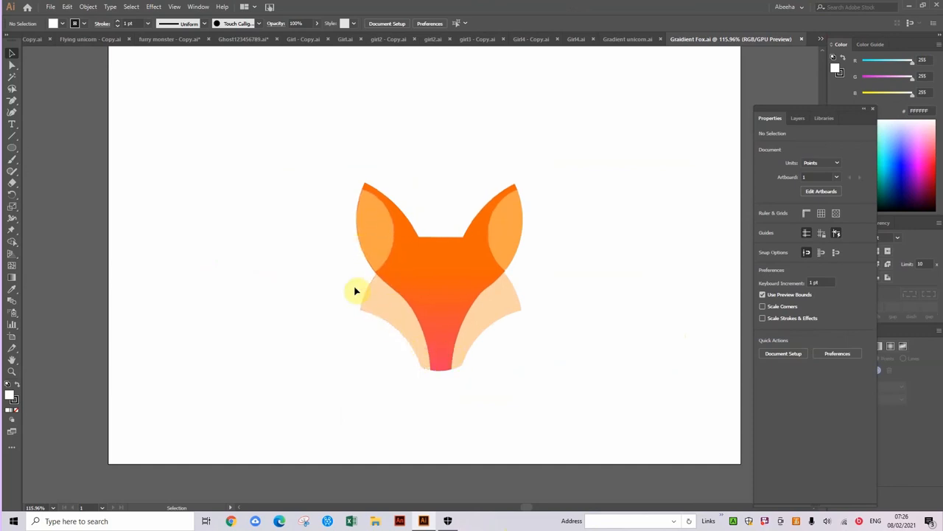
mouse_move(828, 51)
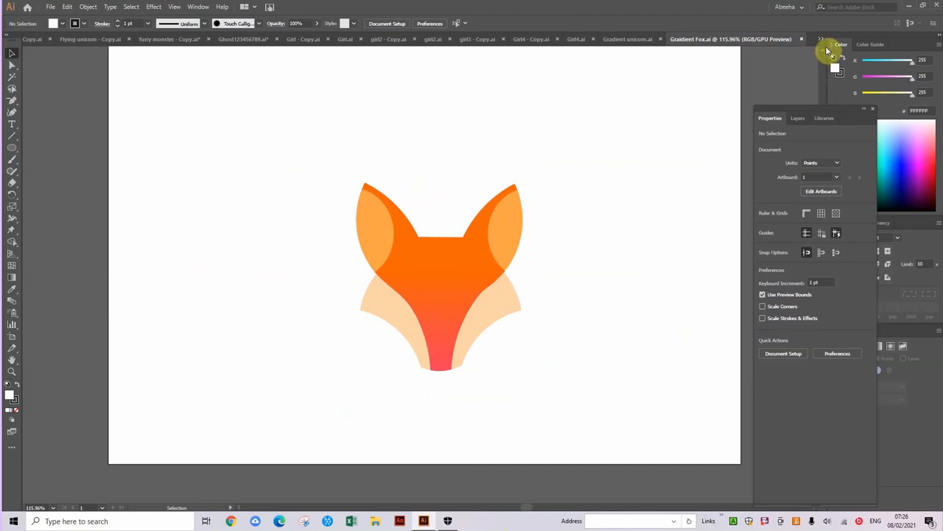
left_click(827, 42)
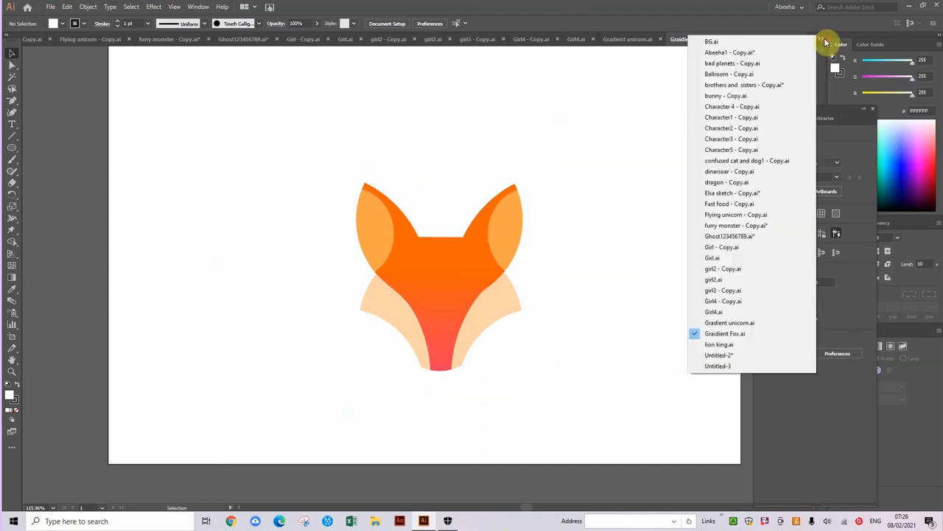
mouse_move(734, 345)
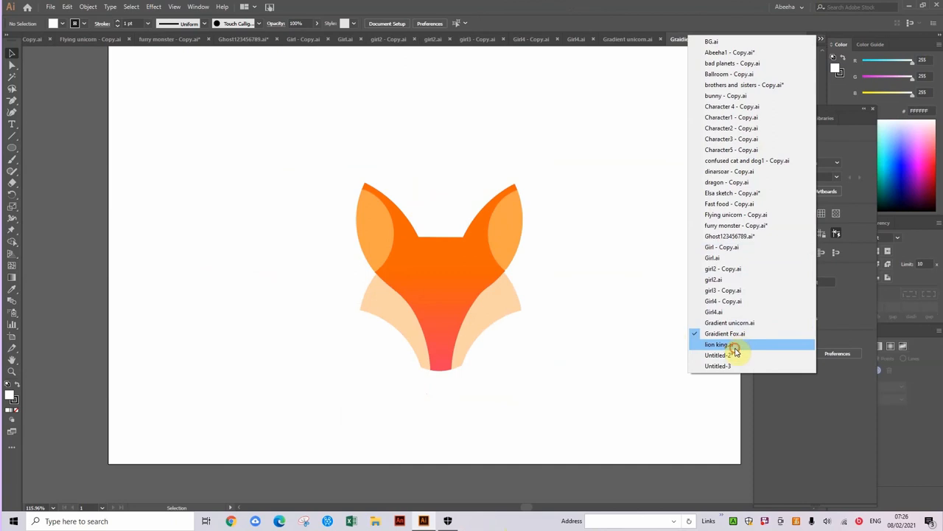
Step: Show the lion king drawing with its crown, then bring up the open-documents list again
left_click(716, 345)
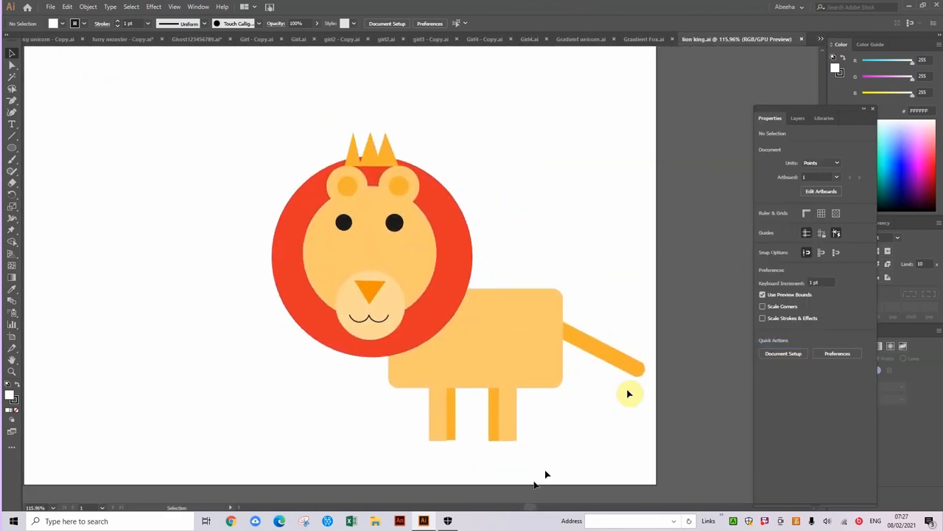
mouse_move(468, 423)
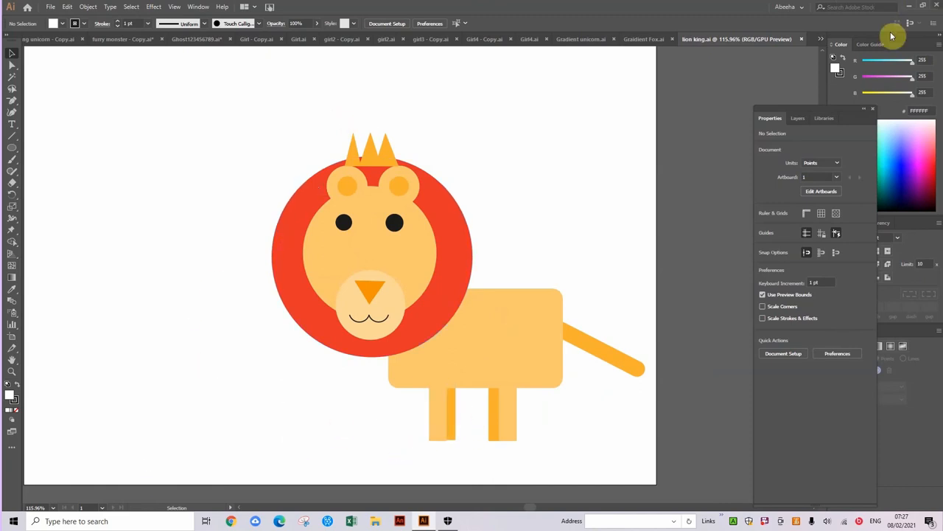
mouse_move(824, 41)
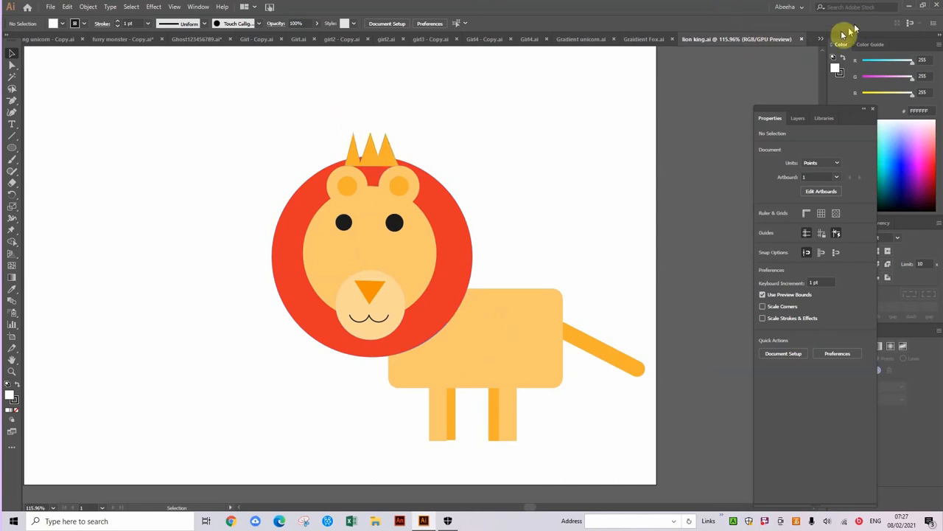
left_click(820, 39)
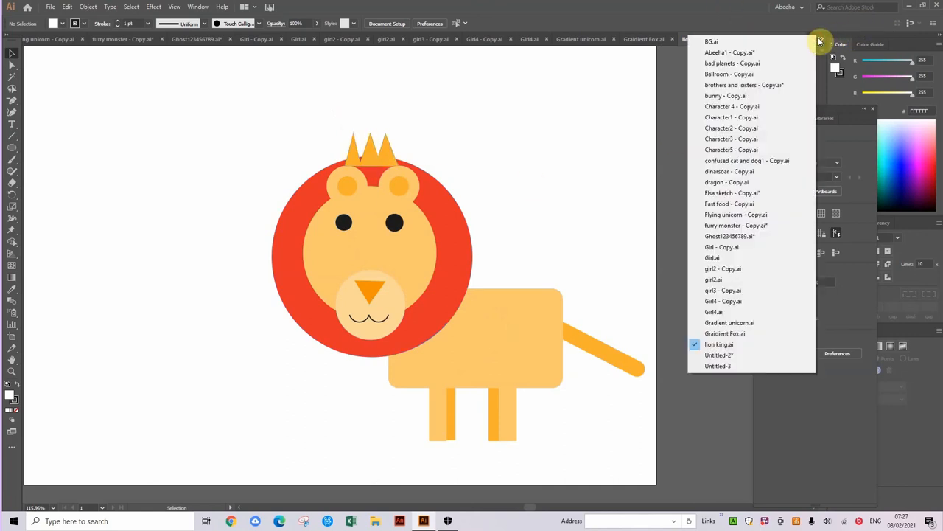
mouse_move(719, 354)
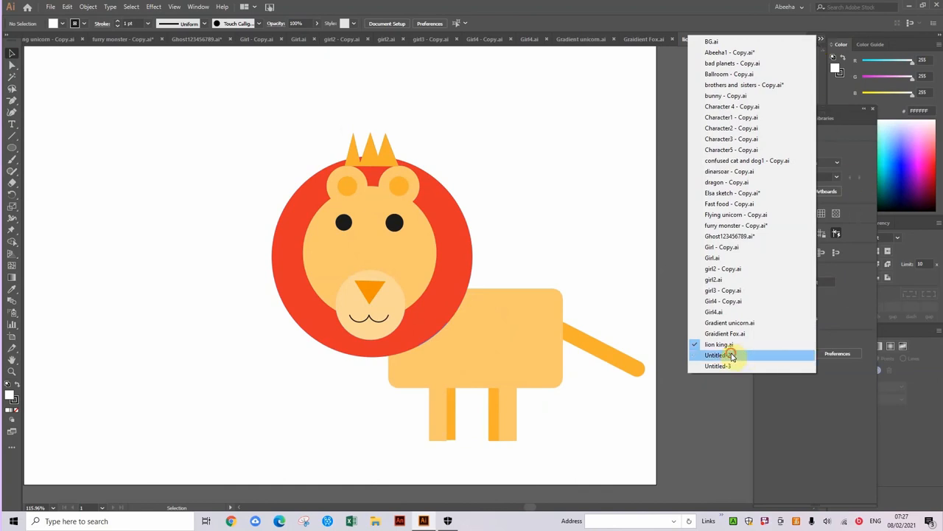
Step: Switch to the untitled star drawing and deselect the group of stars
left_click(713, 355)
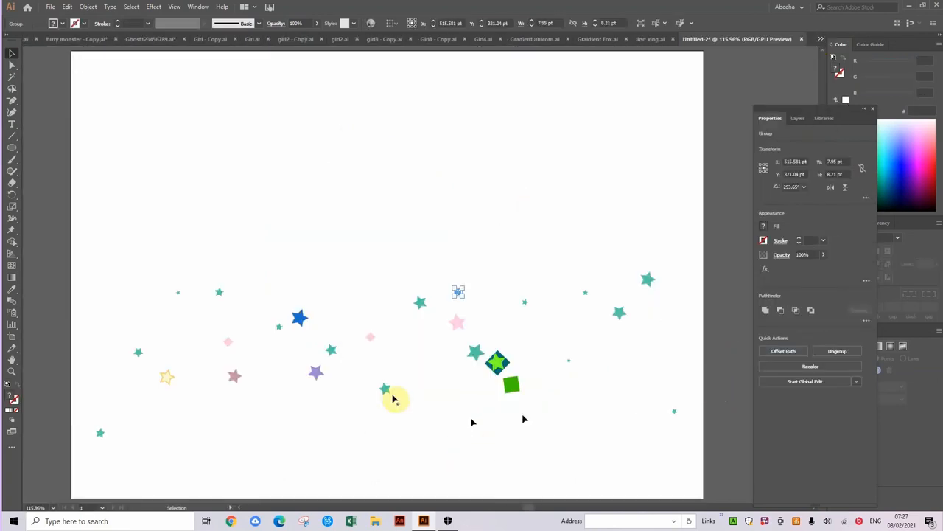
left_click(120, 60)
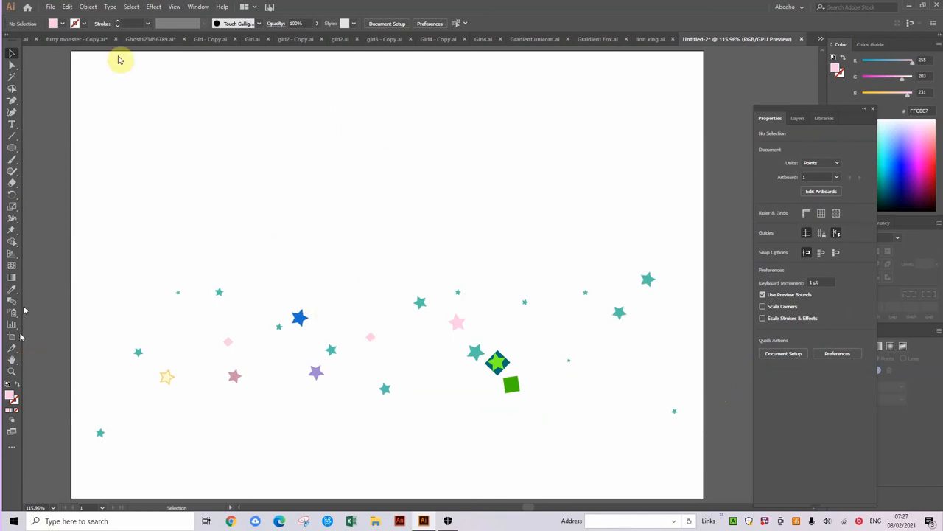
mouse_move(642, 365)
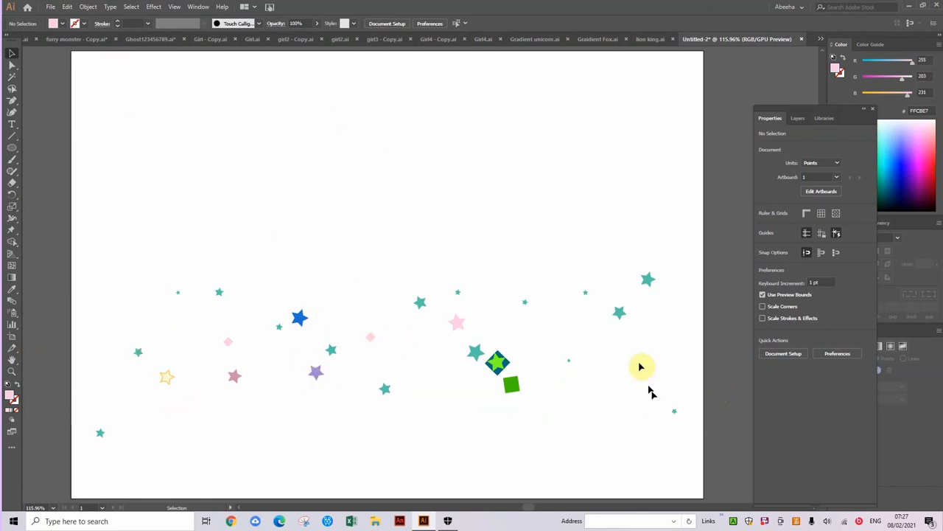
mouse_move(434, 303)
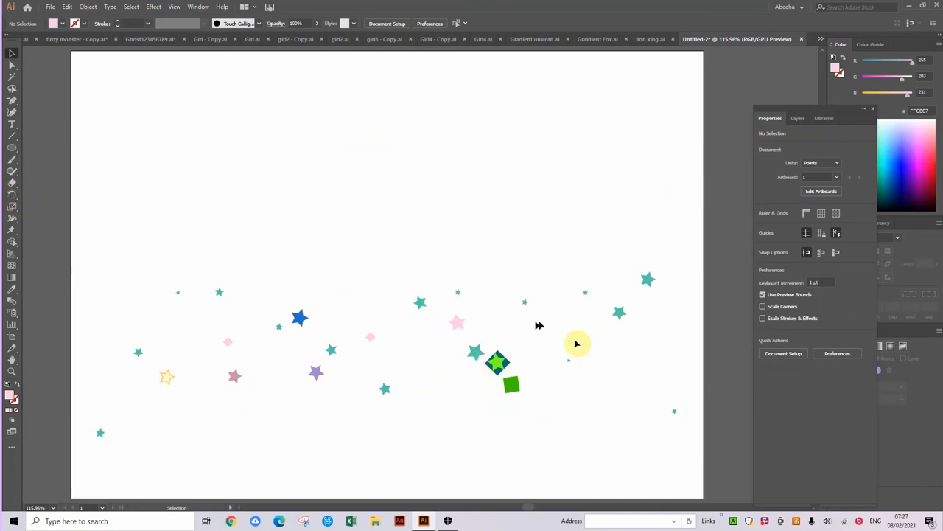
mouse_move(451, 478)
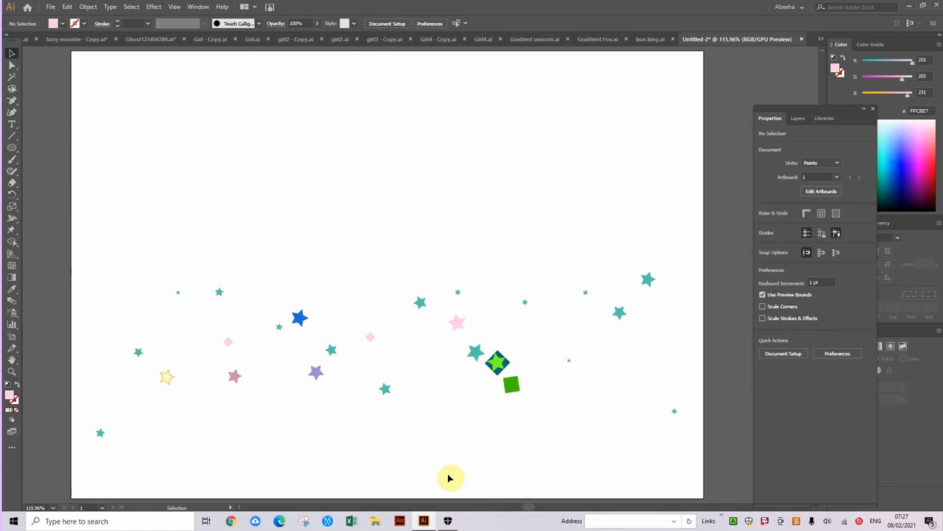
mouse_move(184, 392)
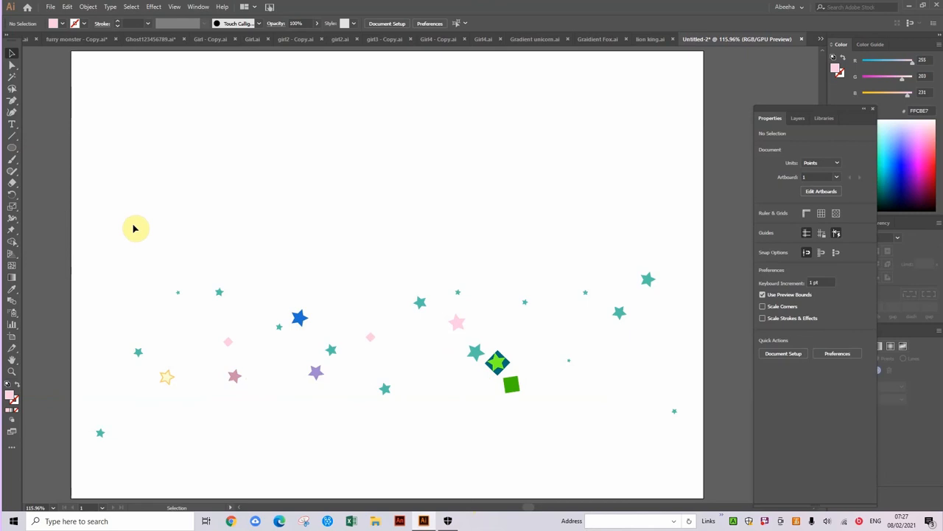
mouse_move(139, 424)
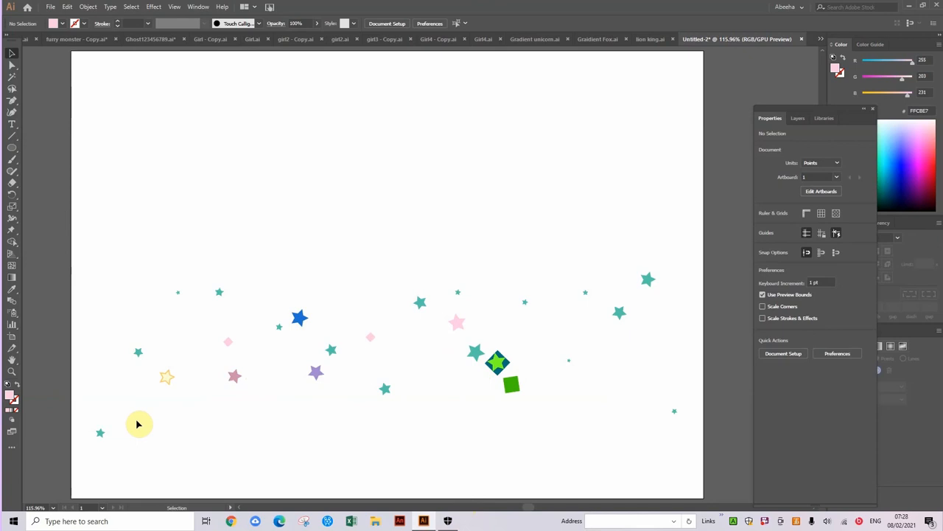
mouse_move(144, 411)
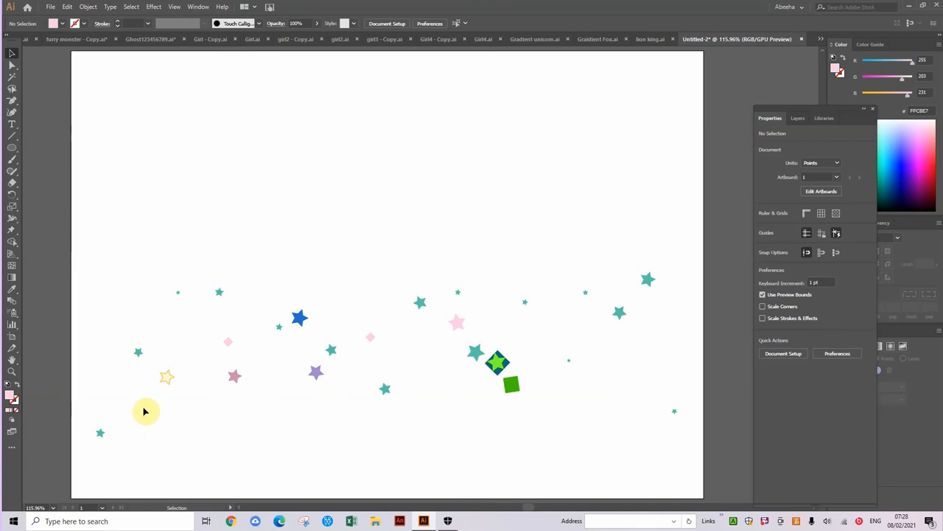